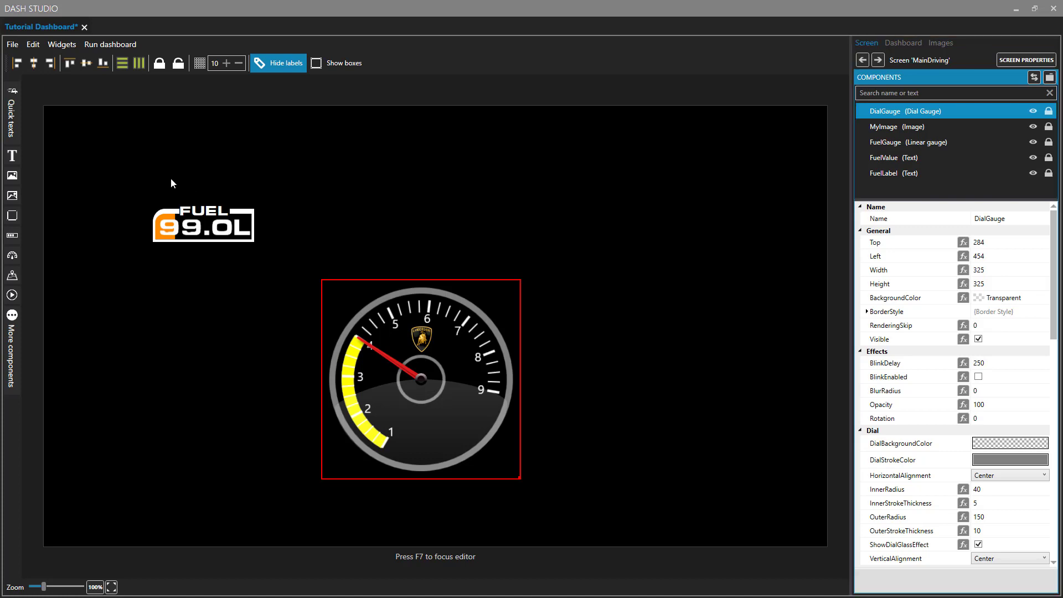
pyautogui.moveTo(195, 254)
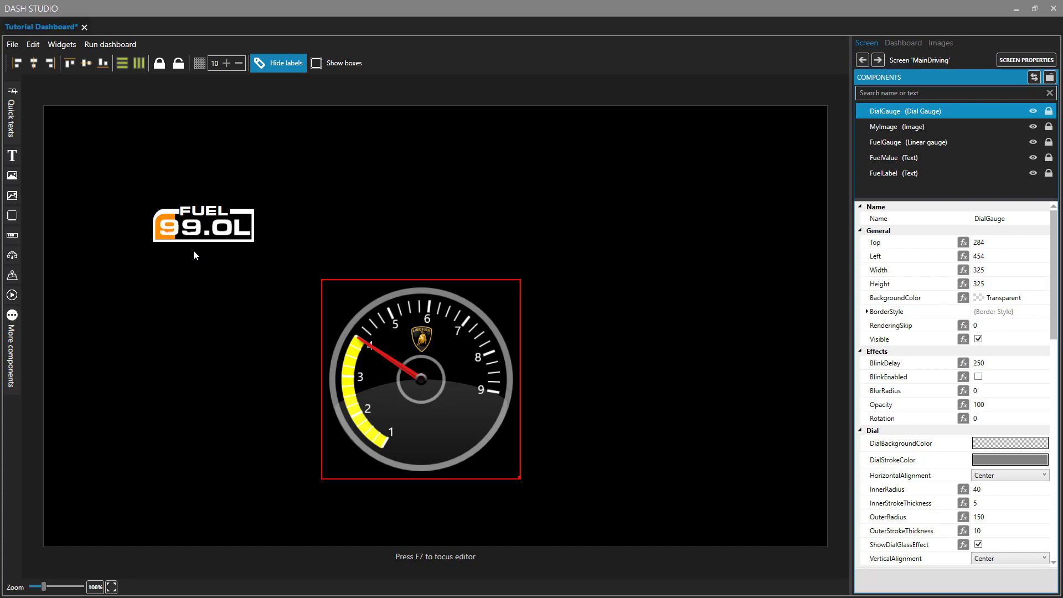
pyautogui.moveTo(178, 252)
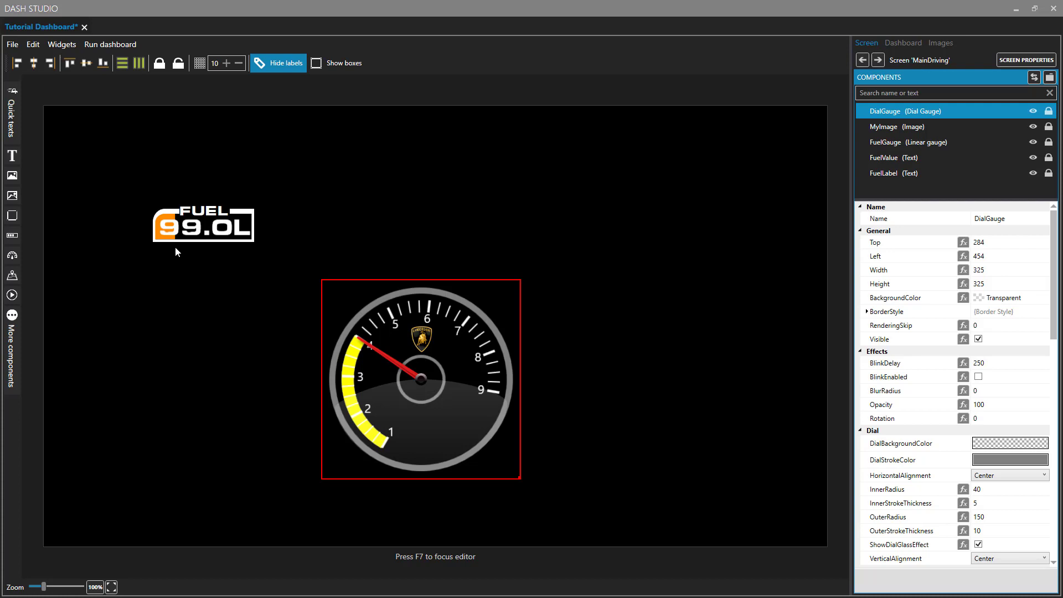
pyautogui.moveTo(258, 255)
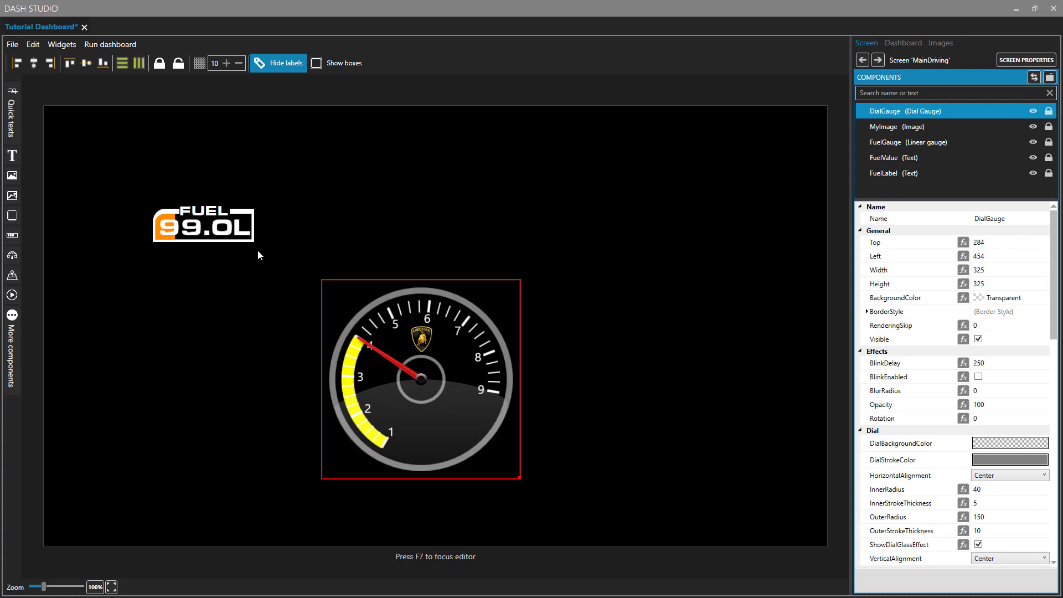
pyautogui.moveTo(268, 201)
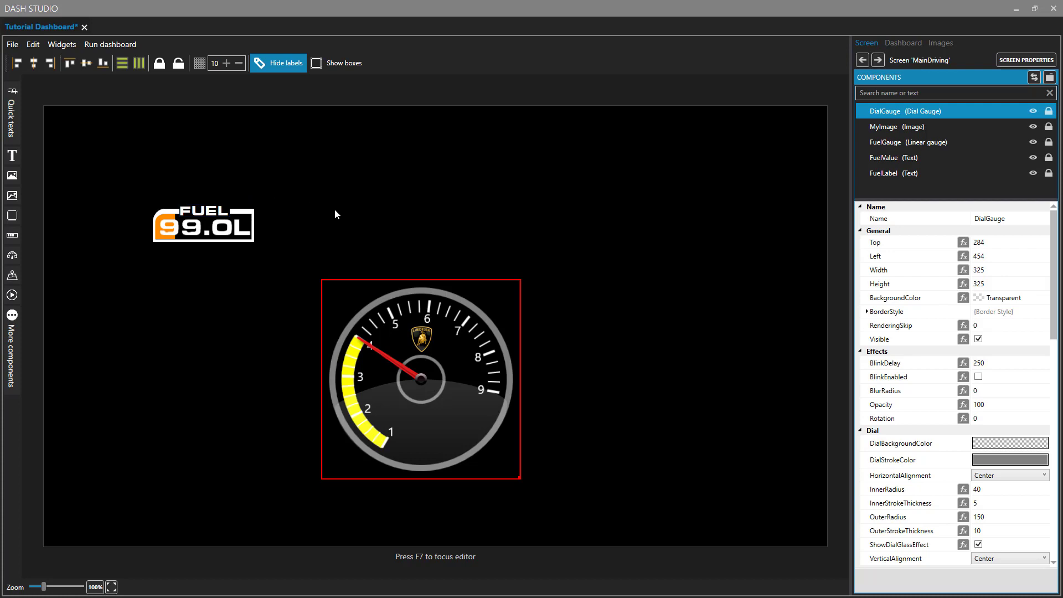
pyautogui.moveTo(256, 258)
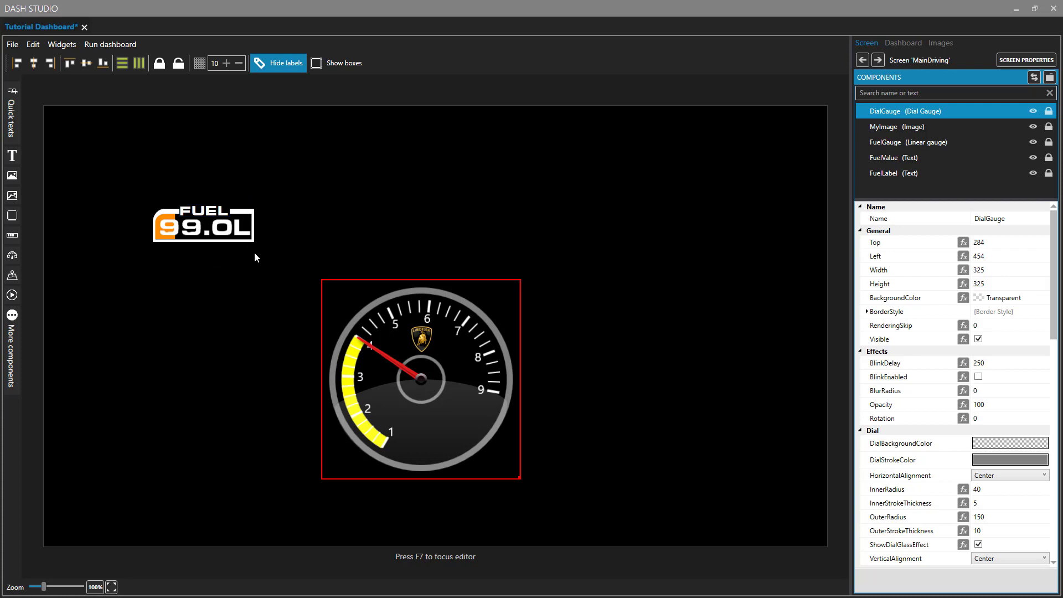
# Inspect the FuelValue, FuelGauge and FuelLabel components in the Components list.
pyautogui.click(895, 157)
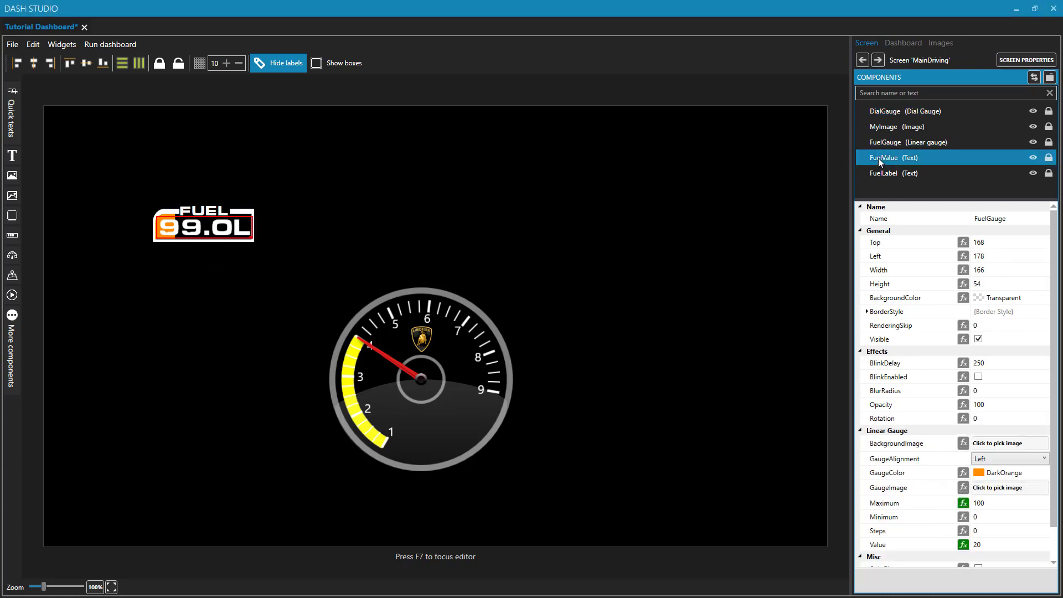
pyautogui.click(902, 142)
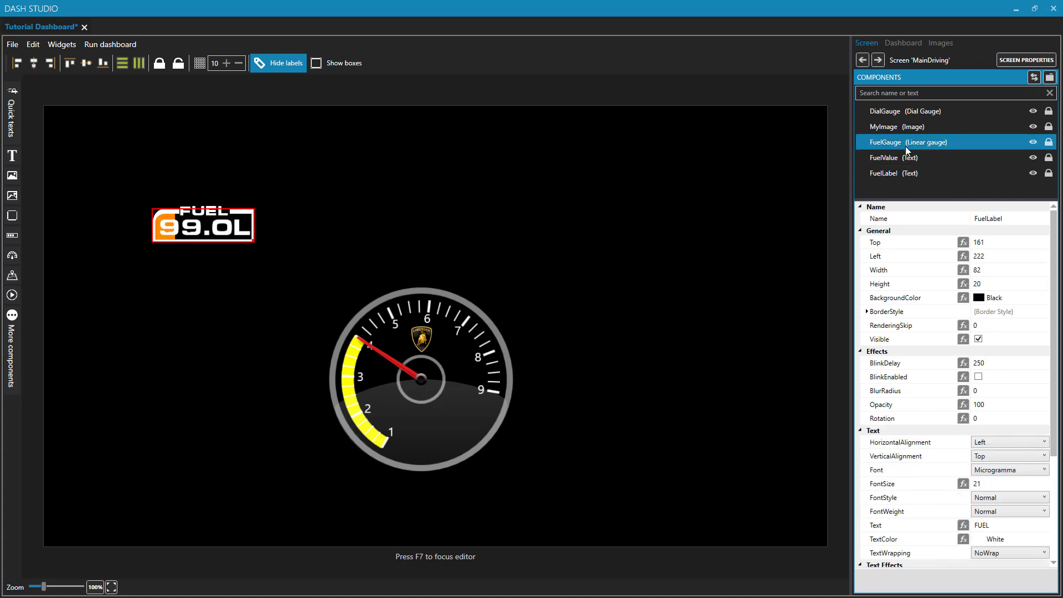
pyautogui.click(915, 158)
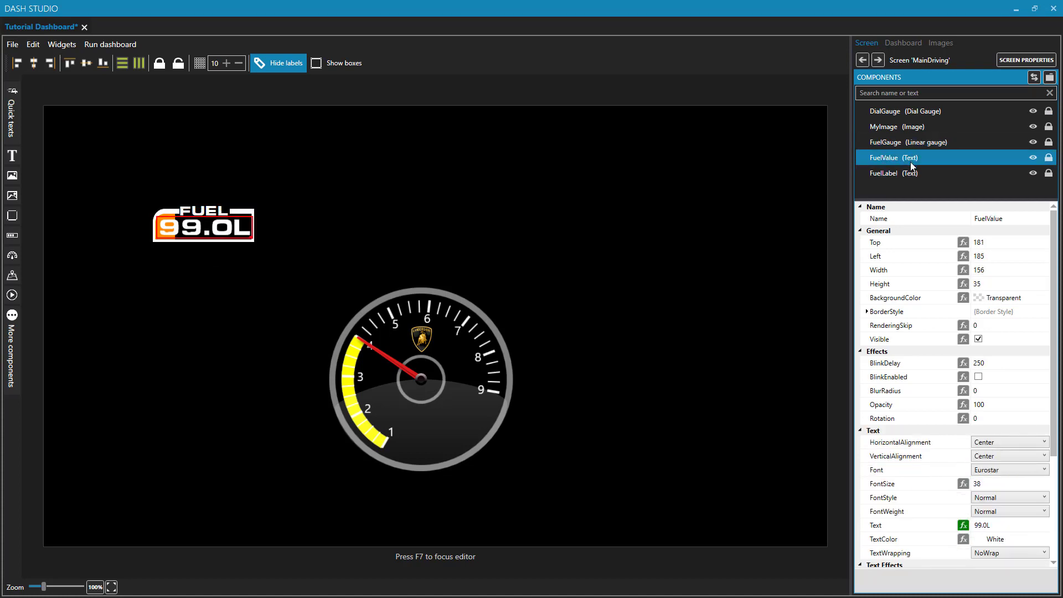
pyautogui.click(915, 172)
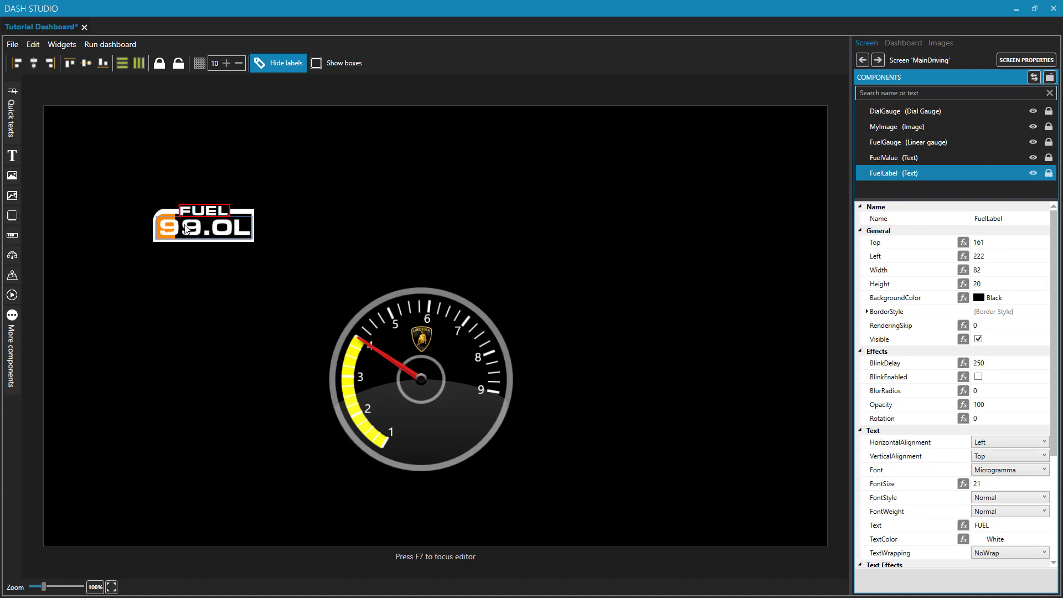
pyautogui.moveTo(199, 234)
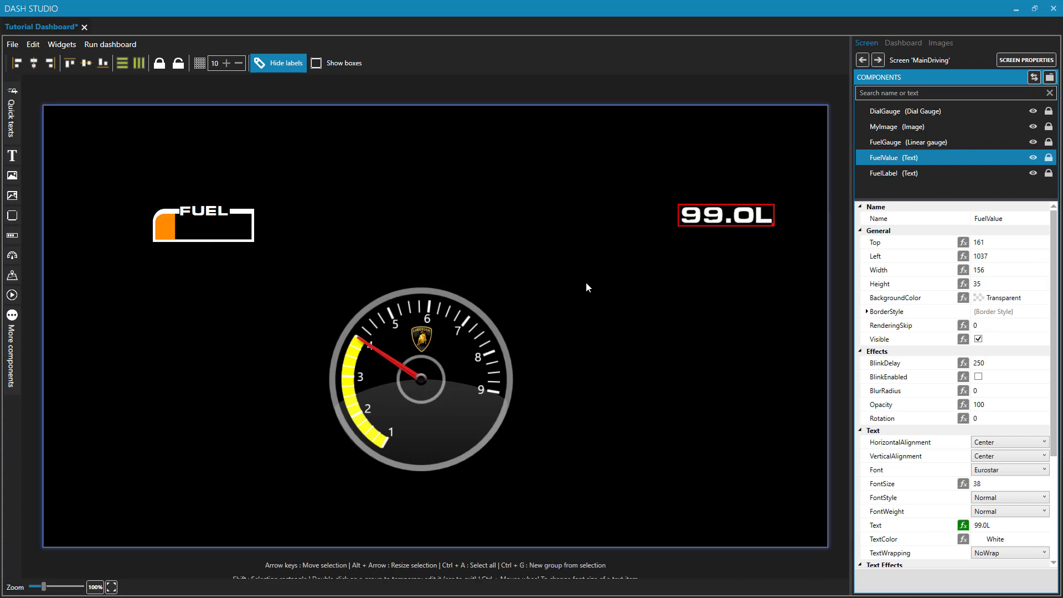
# Move the 99.0L reading and fuel bar back under the FUEL label at the upper left.
pyautogui.moveTo(724, 216); pyautogui.dragTo(204, 223)
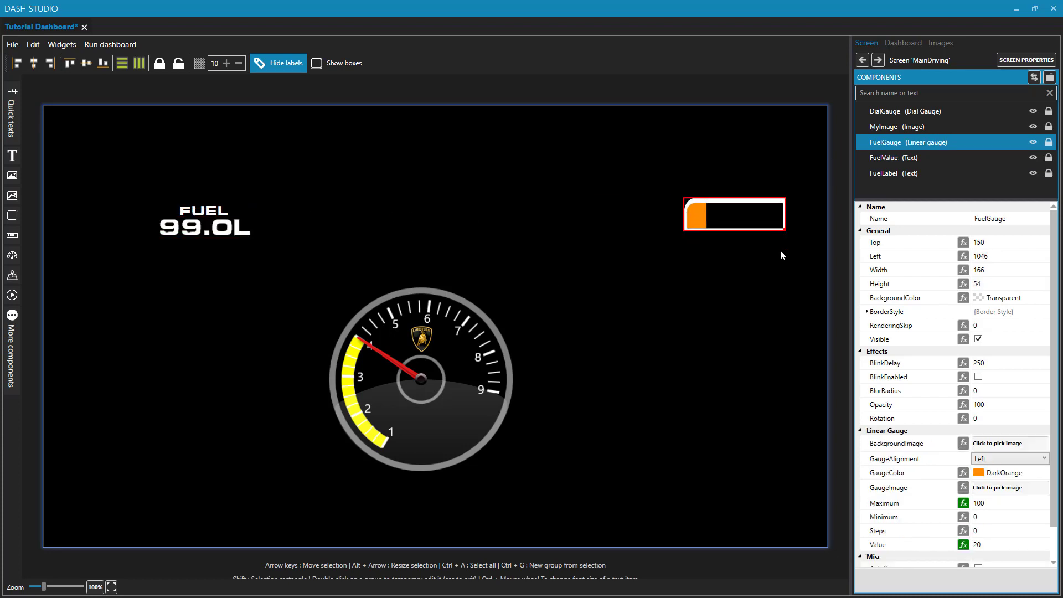
pyautogui.moveTo(734, 213); pyautogui.dragTo(204, 226)
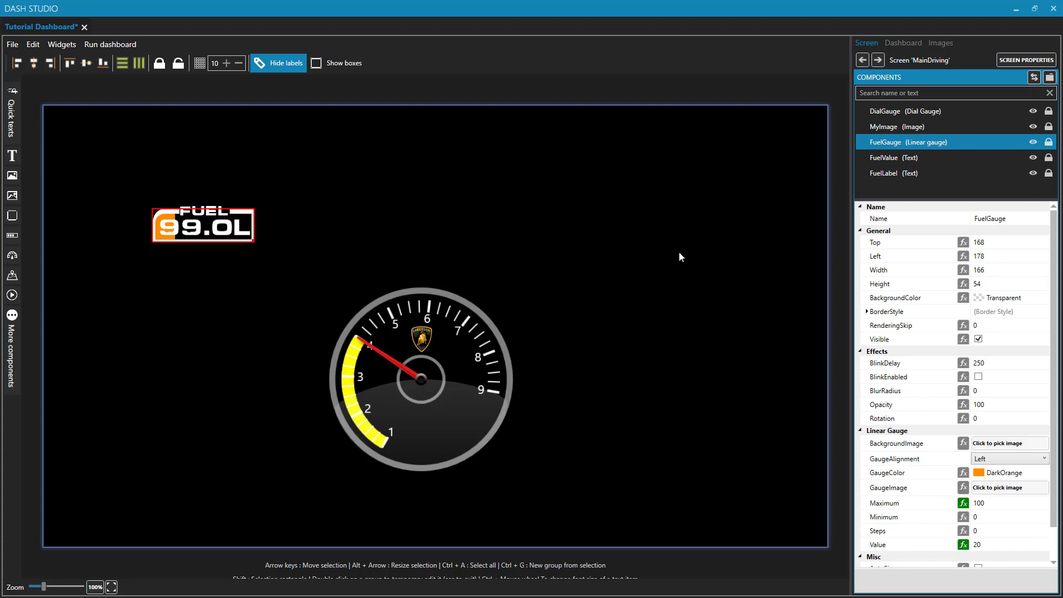
pyautogui.moveTo(314, 280)
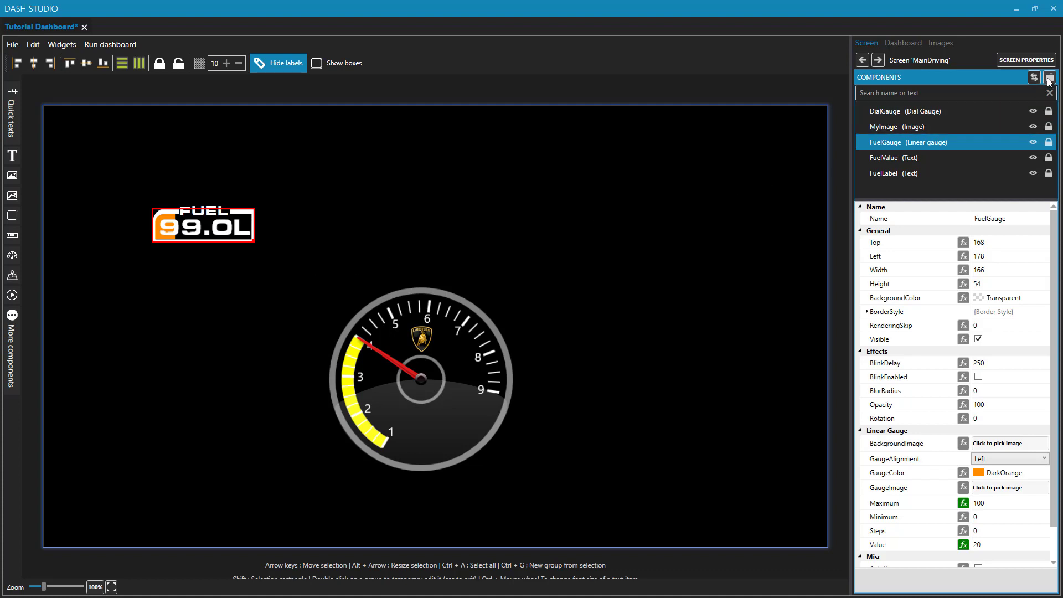
pyautogui.moveTo(1049, 78)
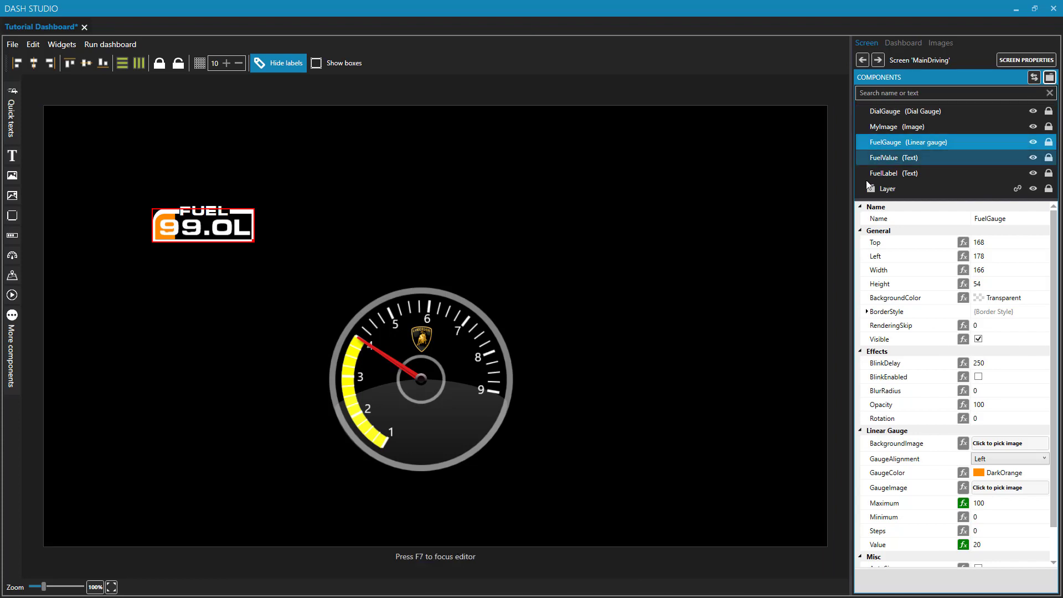
# Rename the new layer grouping the fuel components to 'Fuel'.
pyautogui.click(888, 188)
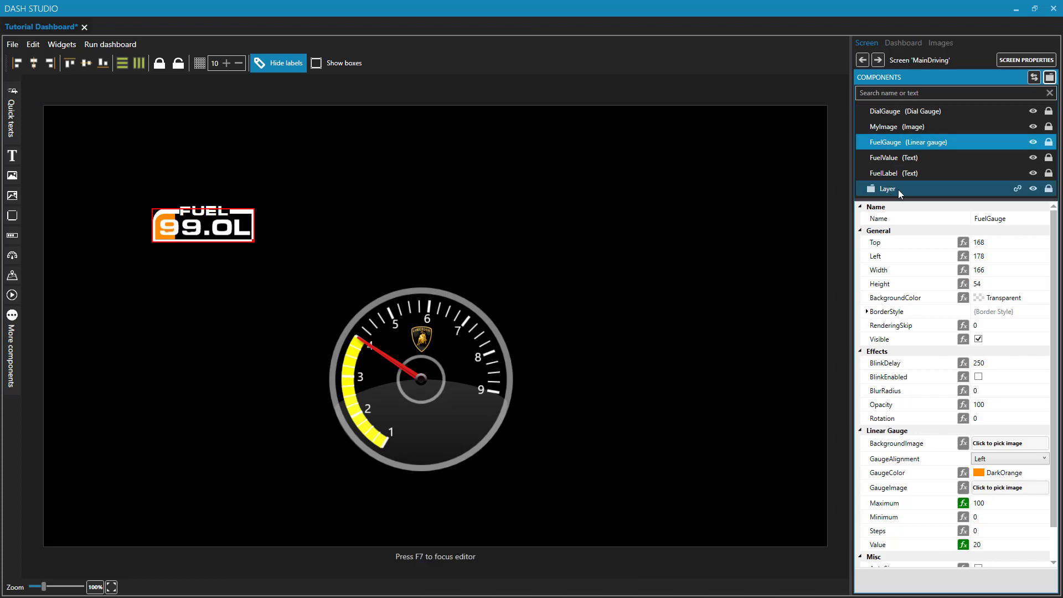
pyautogui.moveTo(888, 192)
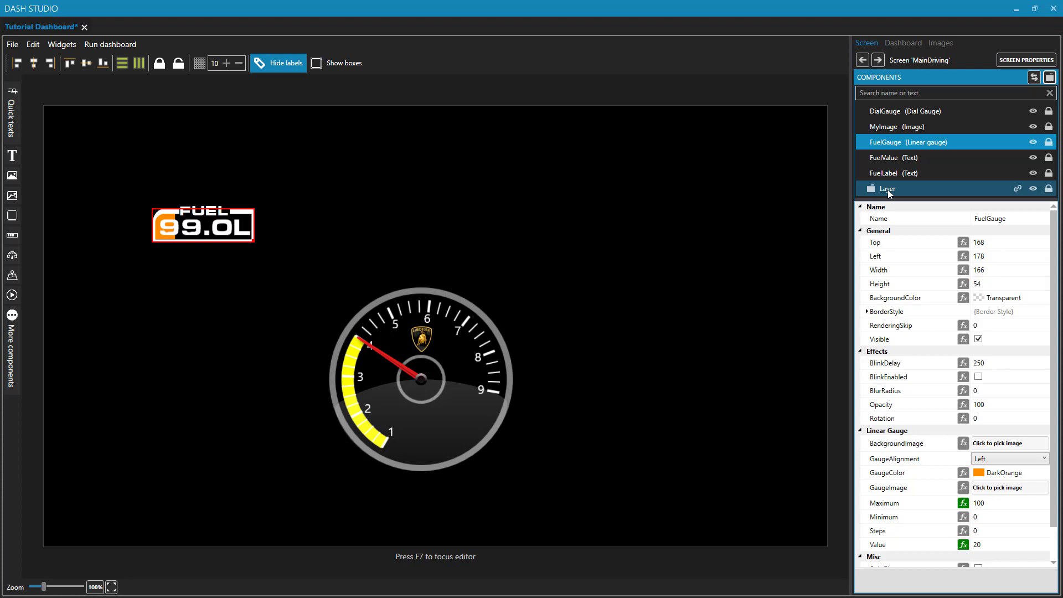
pyautogui.moveTo(892, 194)
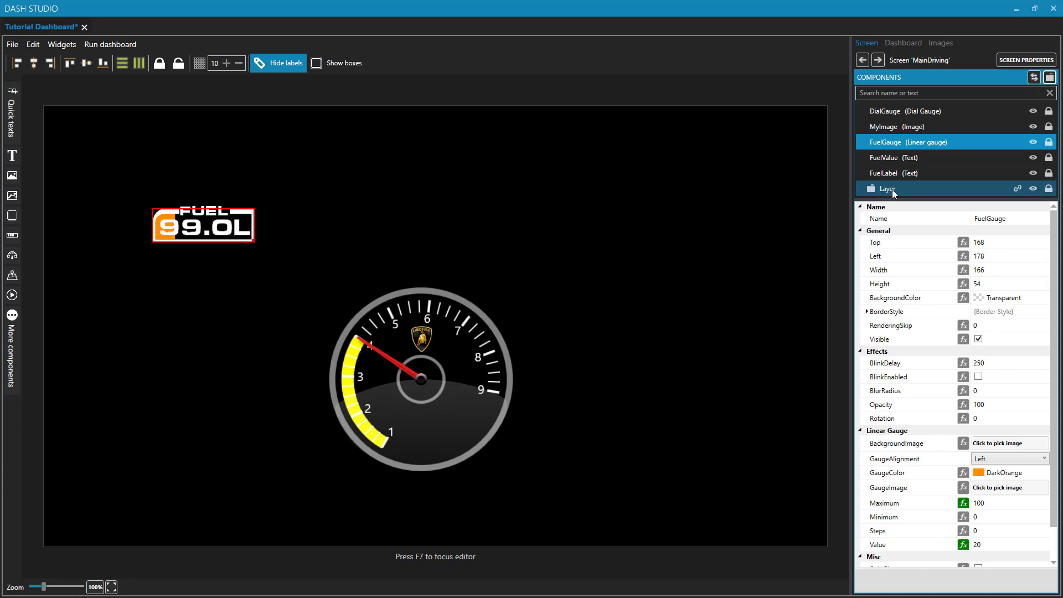
pyautogui.click(888, 189)
pyautogui.write('F')
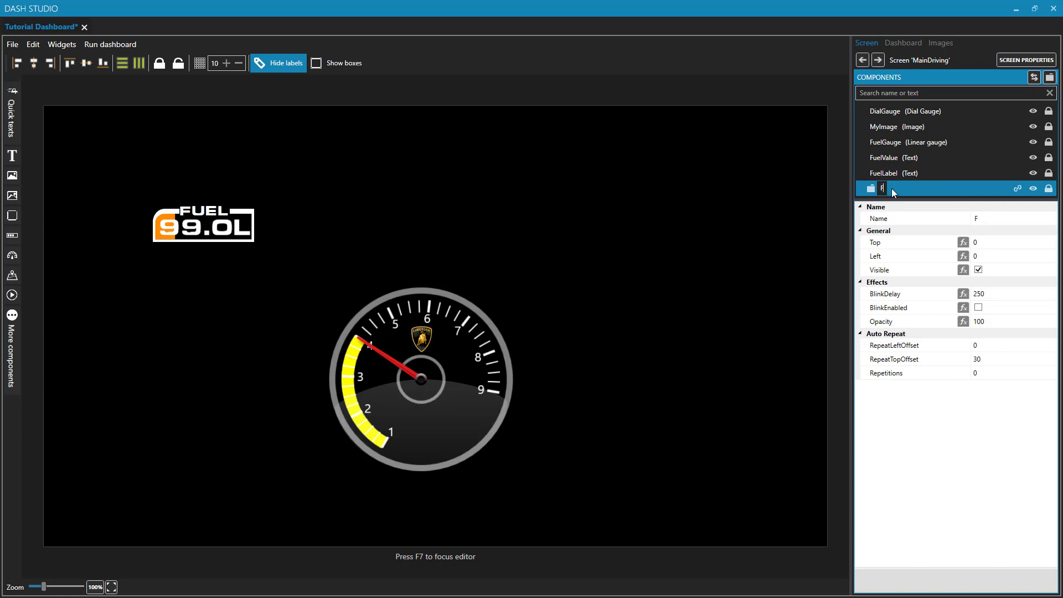
pyautogui.write('uel')
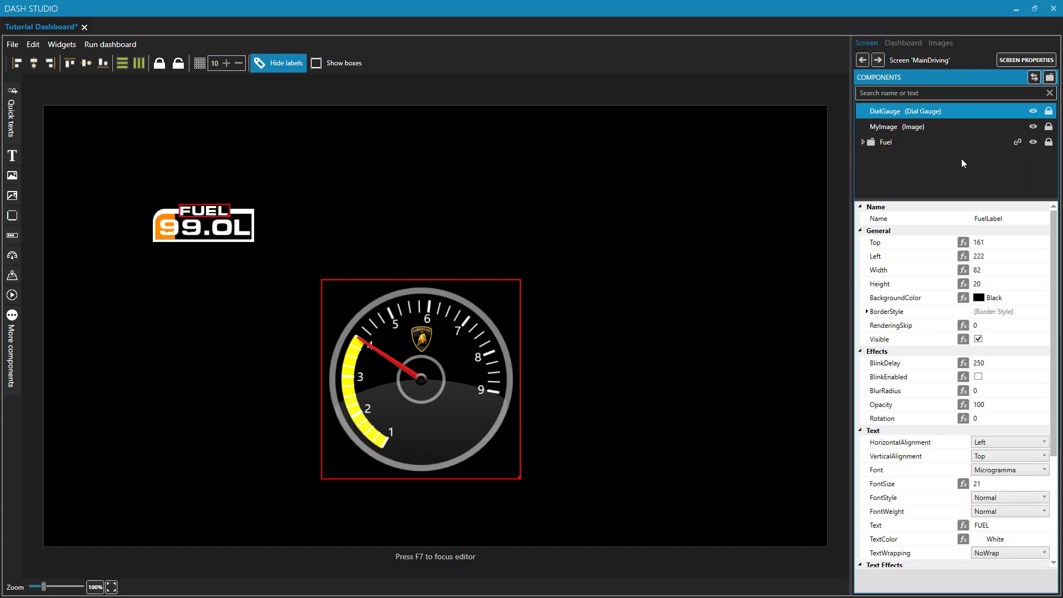
# Place the 99.0L value inside the fuel gauge box below the FUEL label.
pyautogui.click(862, 142)
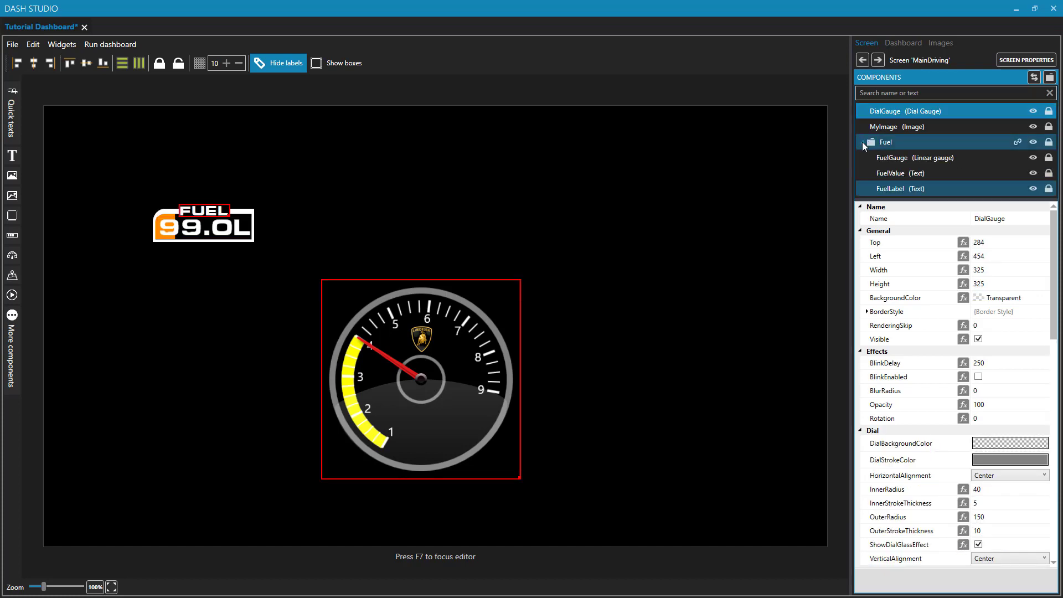
pyautogui.click(865, 142)
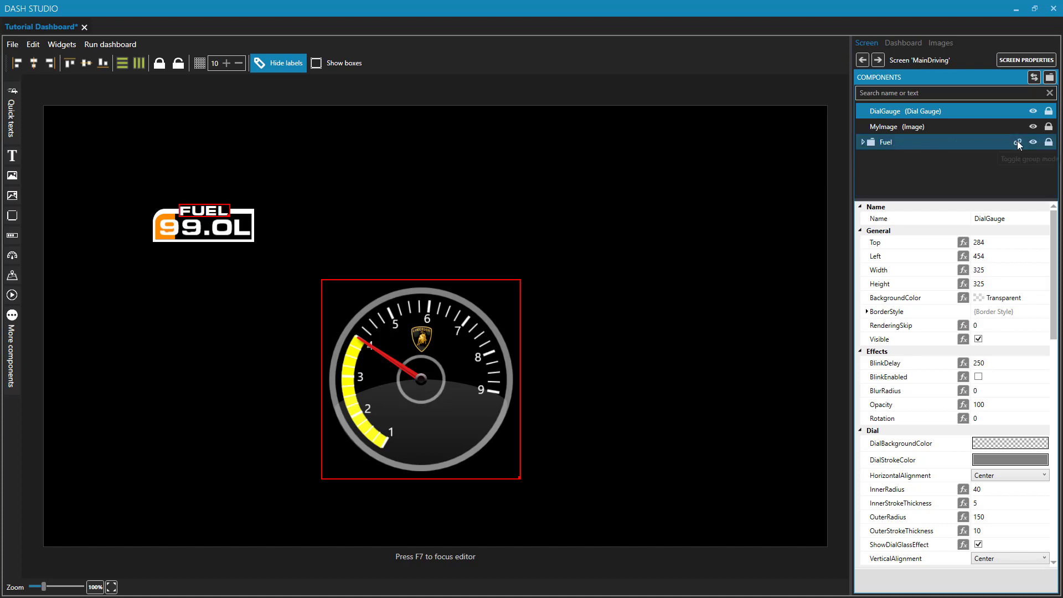
pyautogui.moveTo(900, 147)
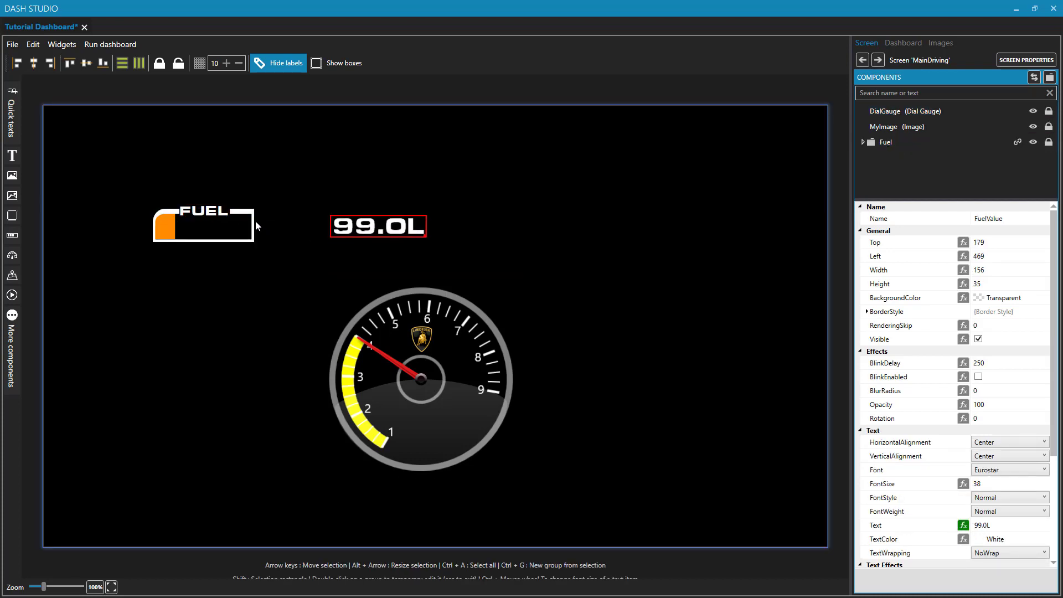
pyautogui.moveTo(378, 226); pyautogui.dragTo(204, 226)
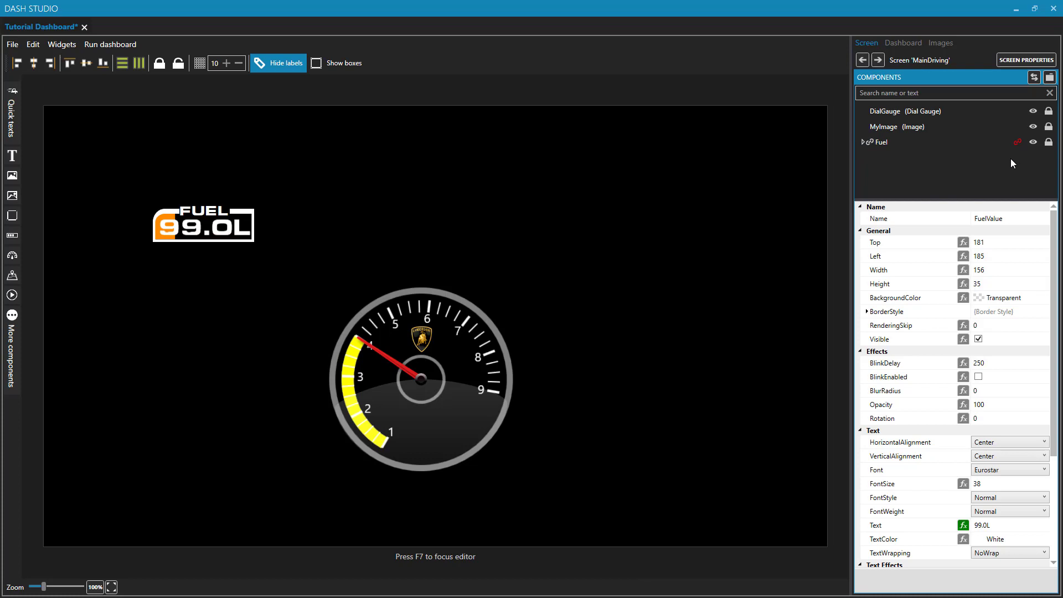
pyautogui.moveTo(989, 164)
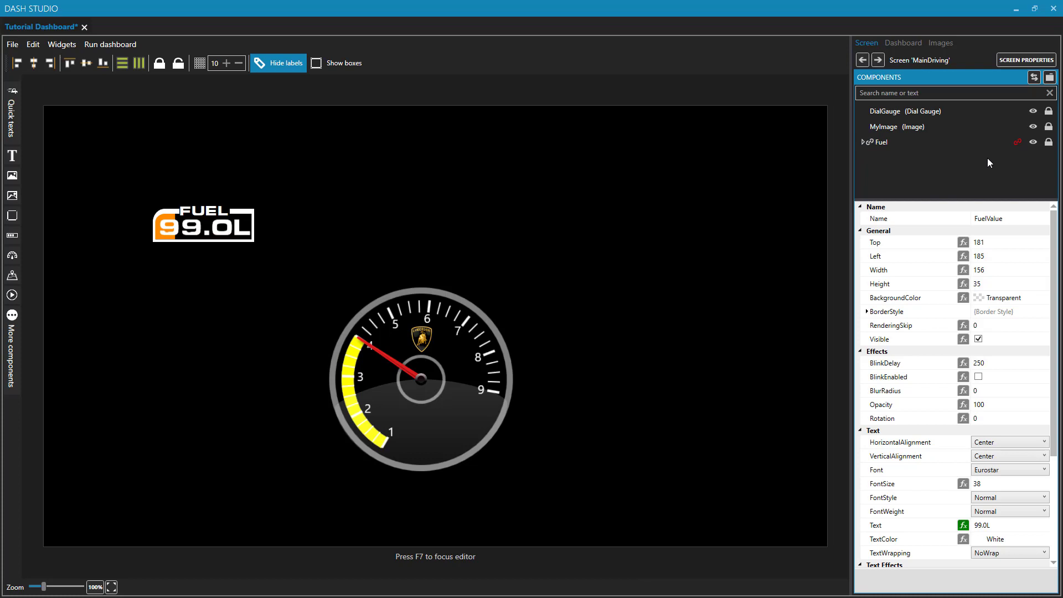
pyautogui.moveTo(232, 240)
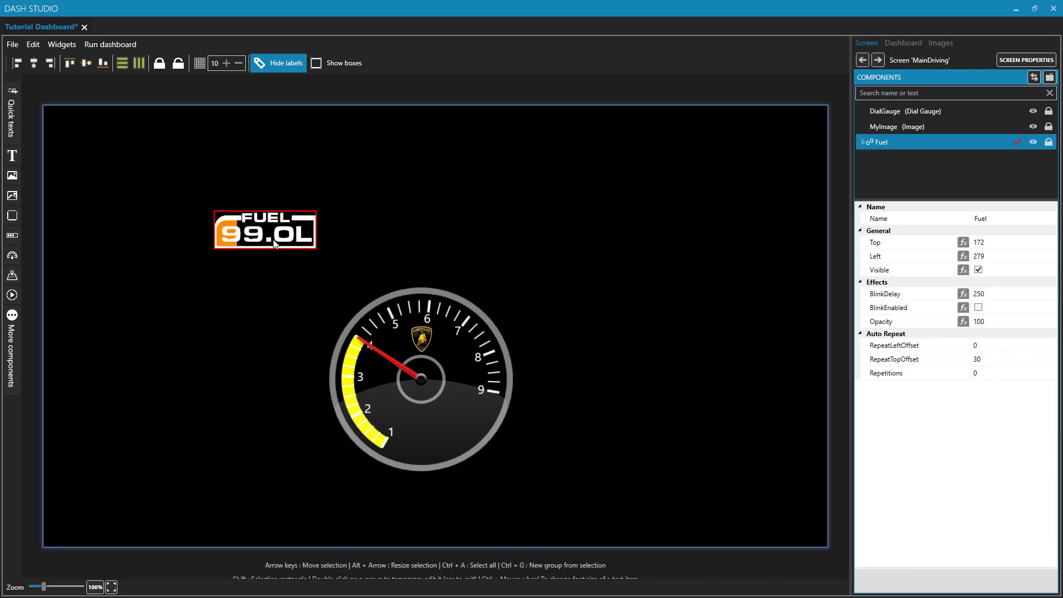
# Move the Fuel group as one unit to the upper right and expand its contents.
pyautogui.moveTo(264, 229); pyautogui.dragTo(665, 300)
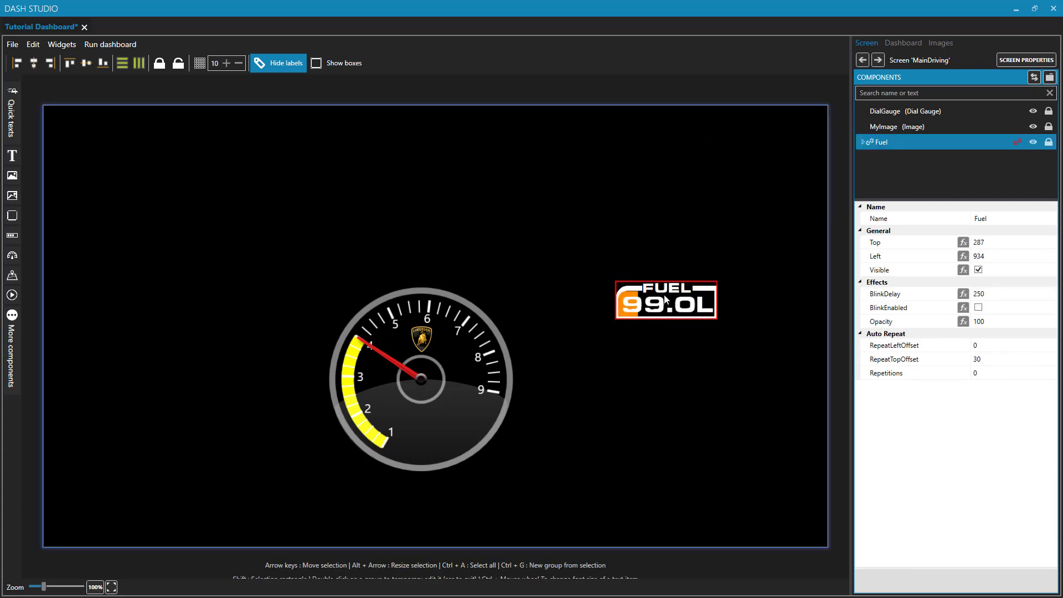
pyautogui.moveTo(665, 300); pyautogui.dragTo(594, 209)
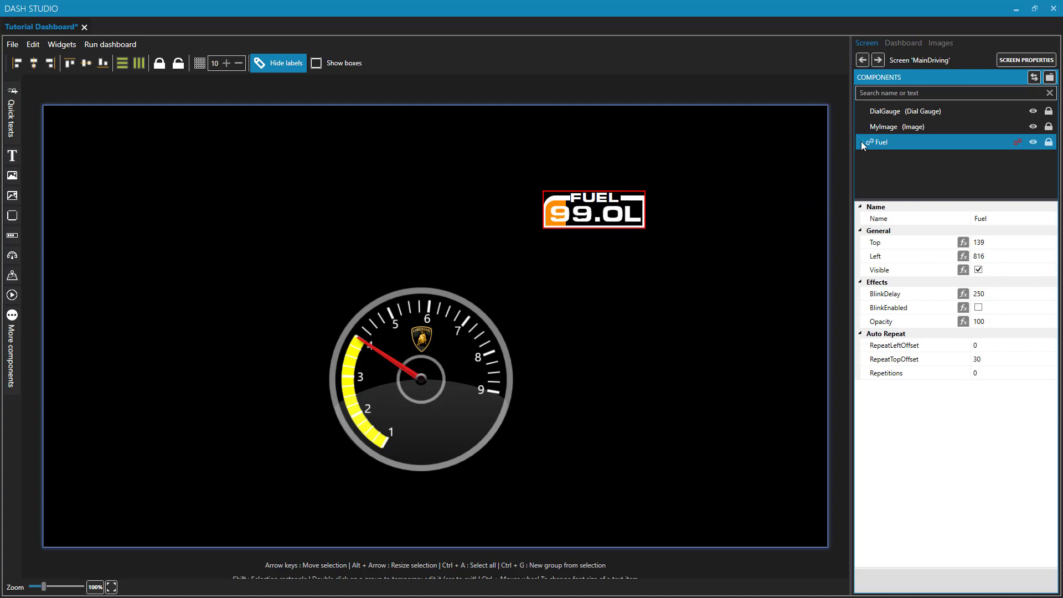
pyautogui.click(862, 141)
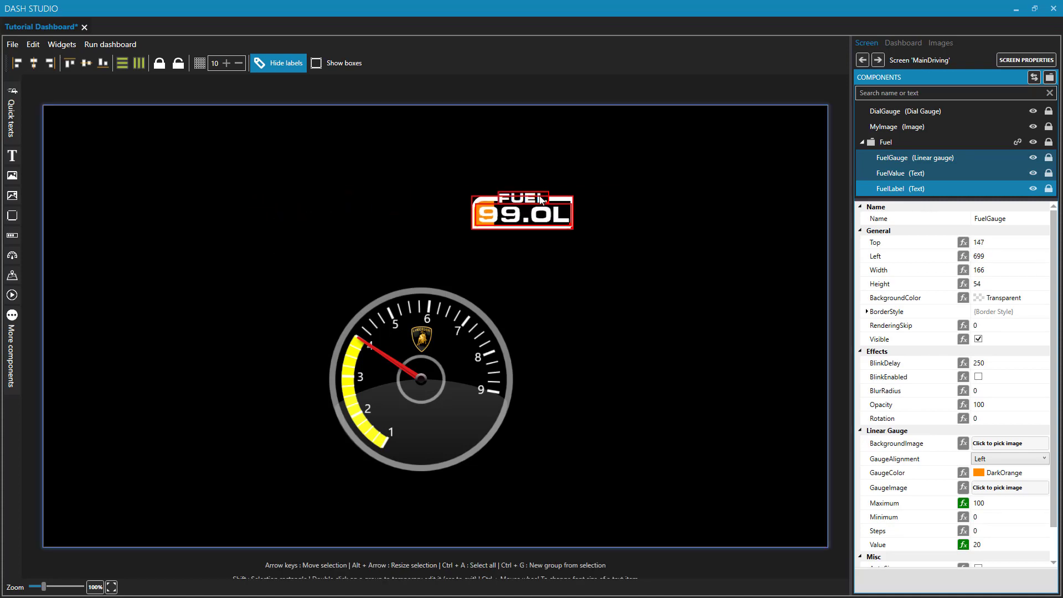
# Shift the Fuel widget right so it sits up and right of the dial gauge.
pyautogui.moveTo(522, 214); pyautogui.dragTo(541, 218)
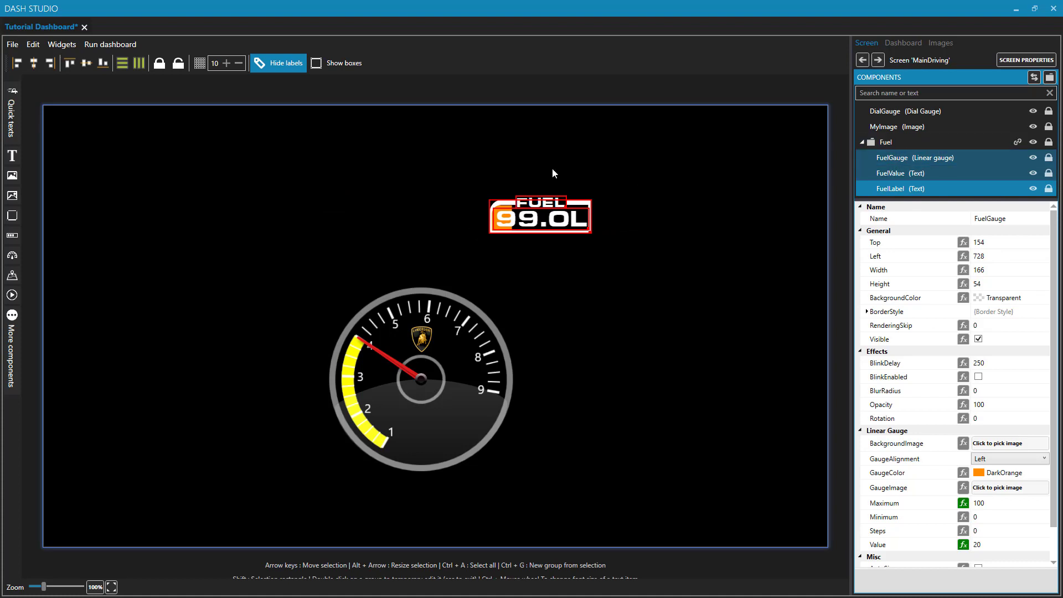
pyautogui.moveTo(563, 172)
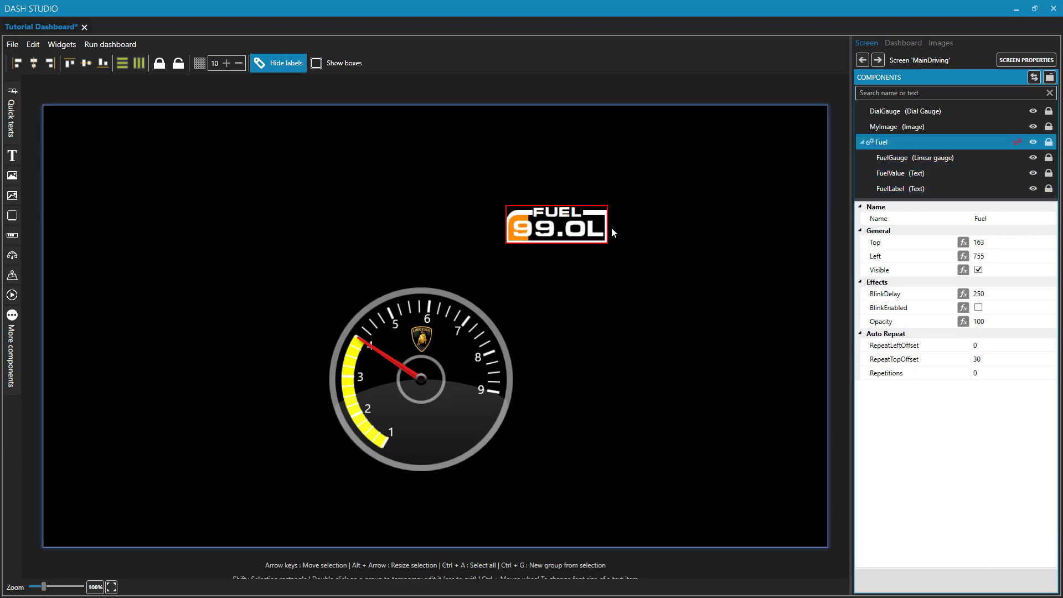
pyautogui.moveTo(556, 223); pyautogui.dragTo(687, 246)
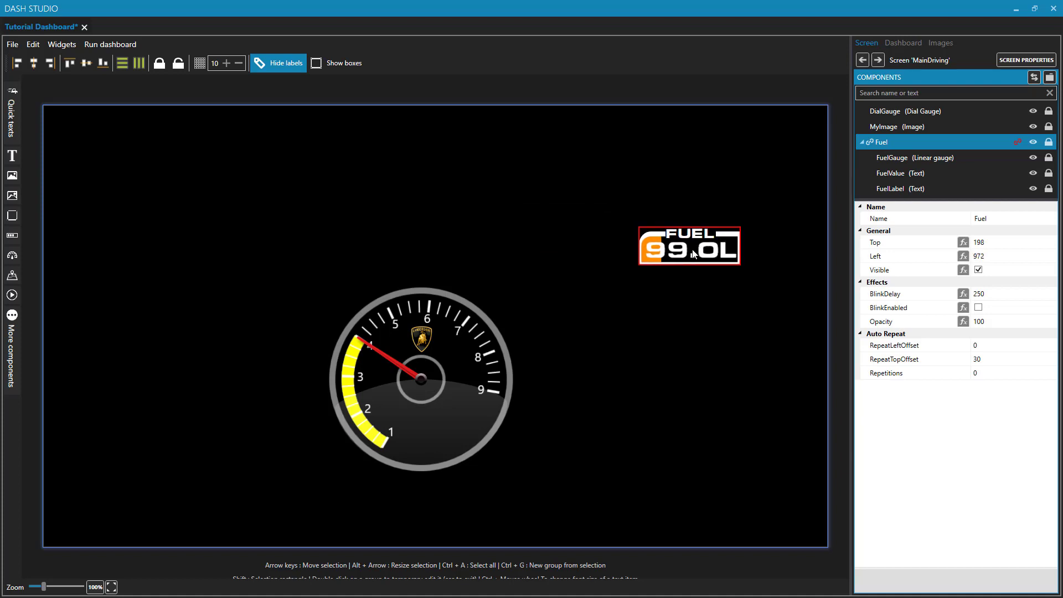
pyautogui.moveTo(602, 307)
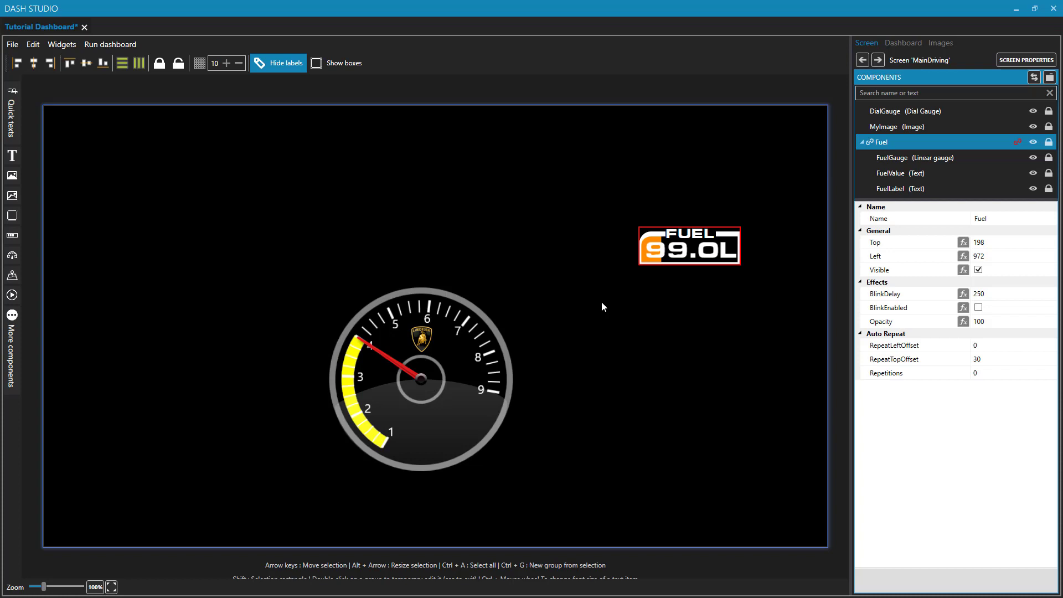
pyautogui.moveTo(561, 383)
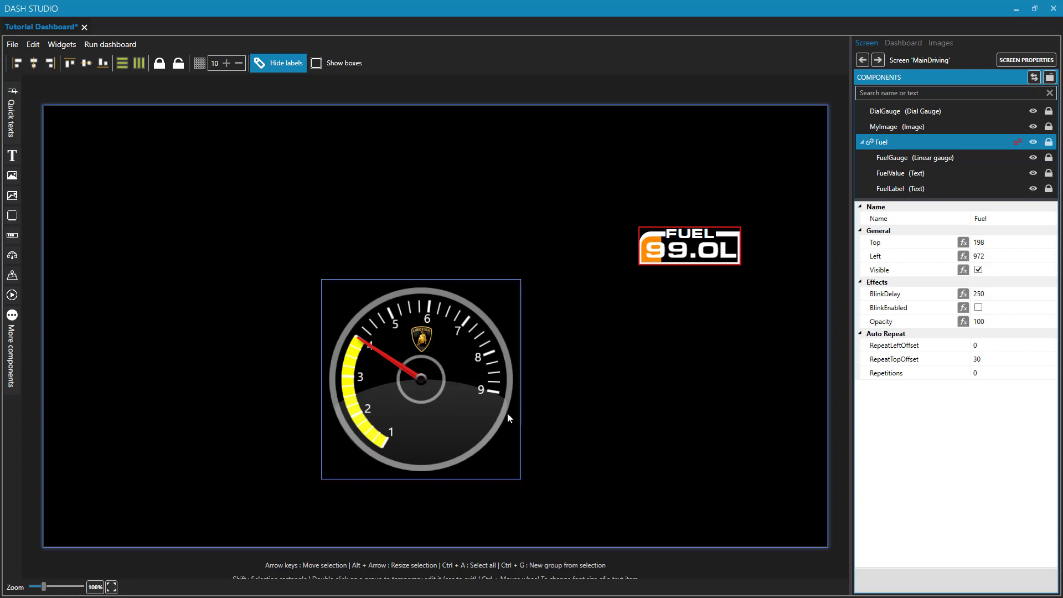
# Rename the MyImage logo component to 'LamborghiniLogo'.
pyautogui.click(901, 173)
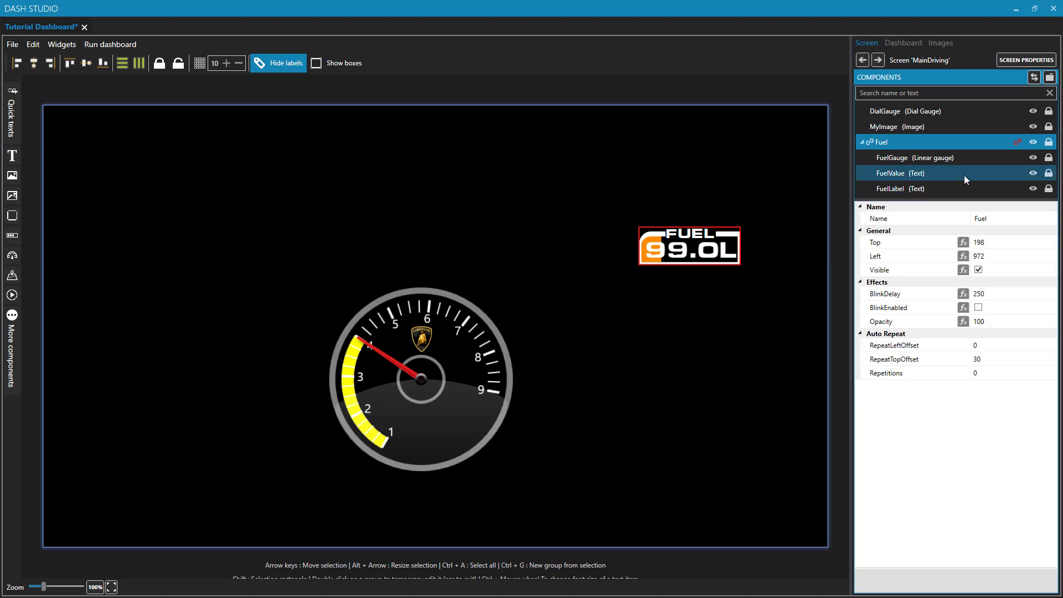
pyautogui.click(916, 110)
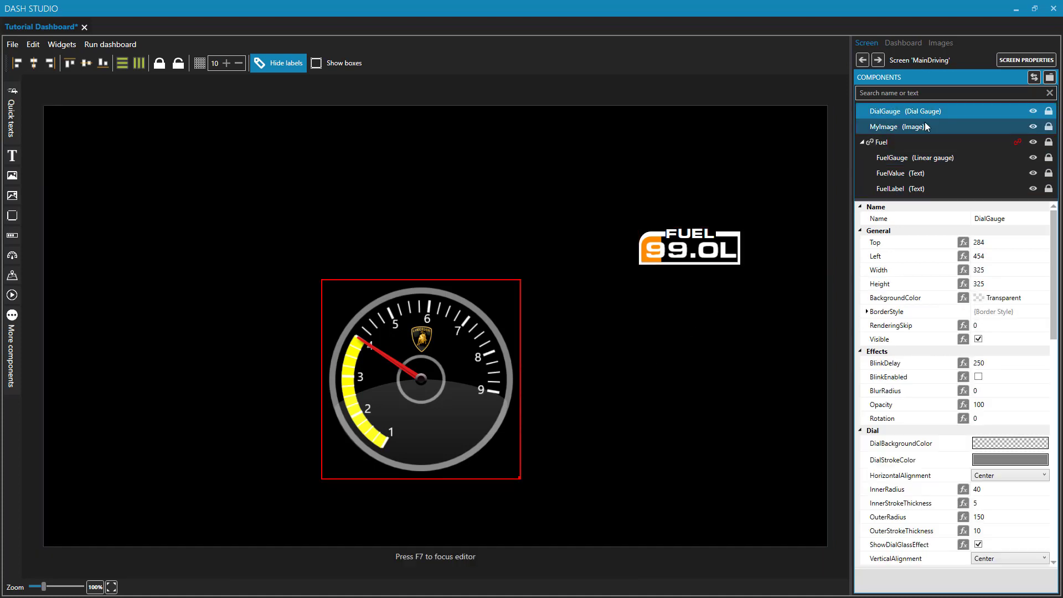
pyautogui.click(885, 127)
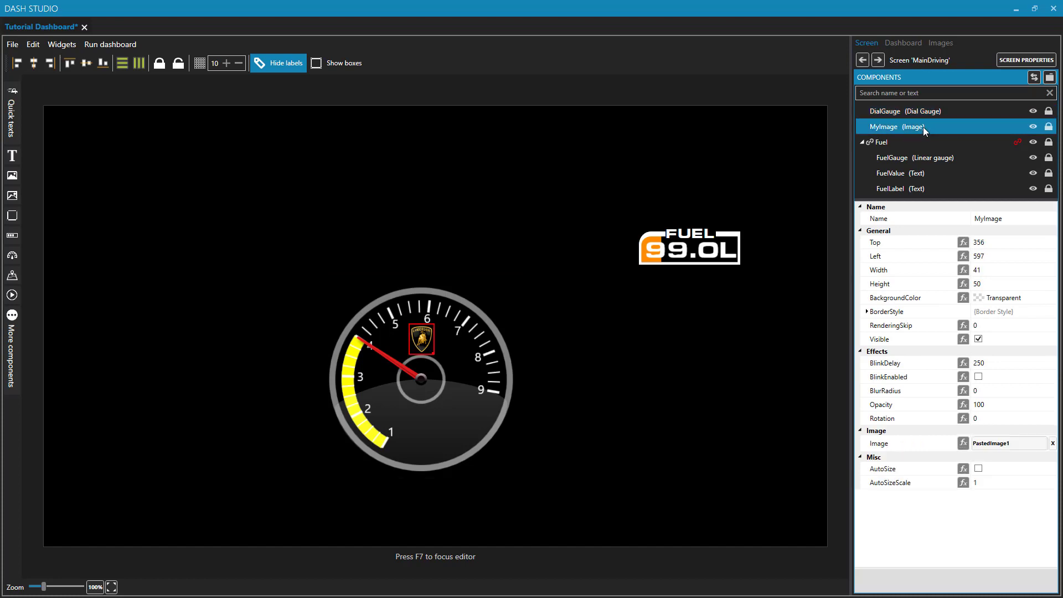
pyautogui.moveTo(888, 131)
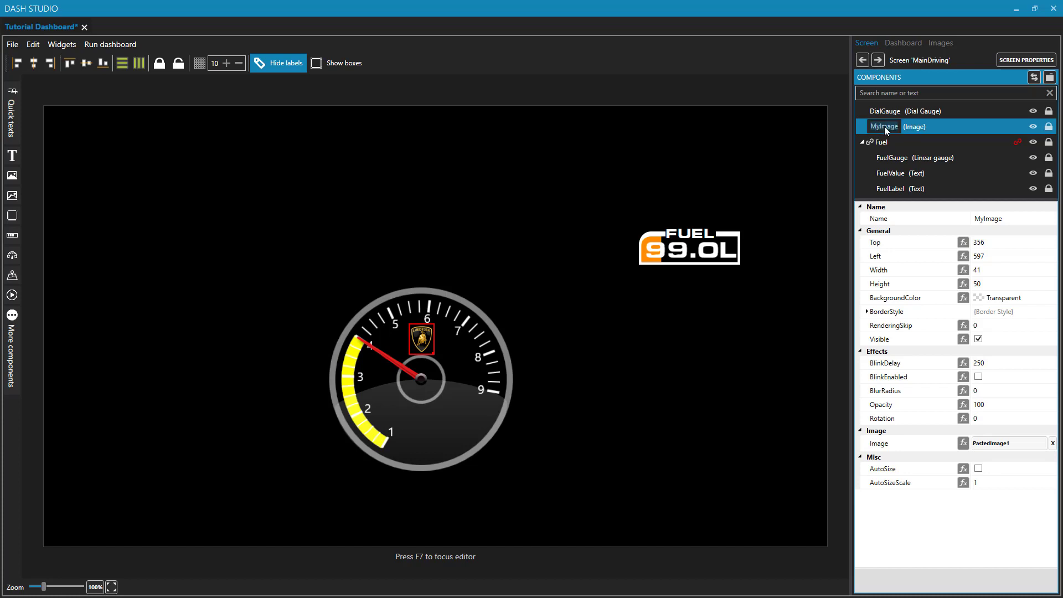
pyautogui.write('LamborghiniLogo')
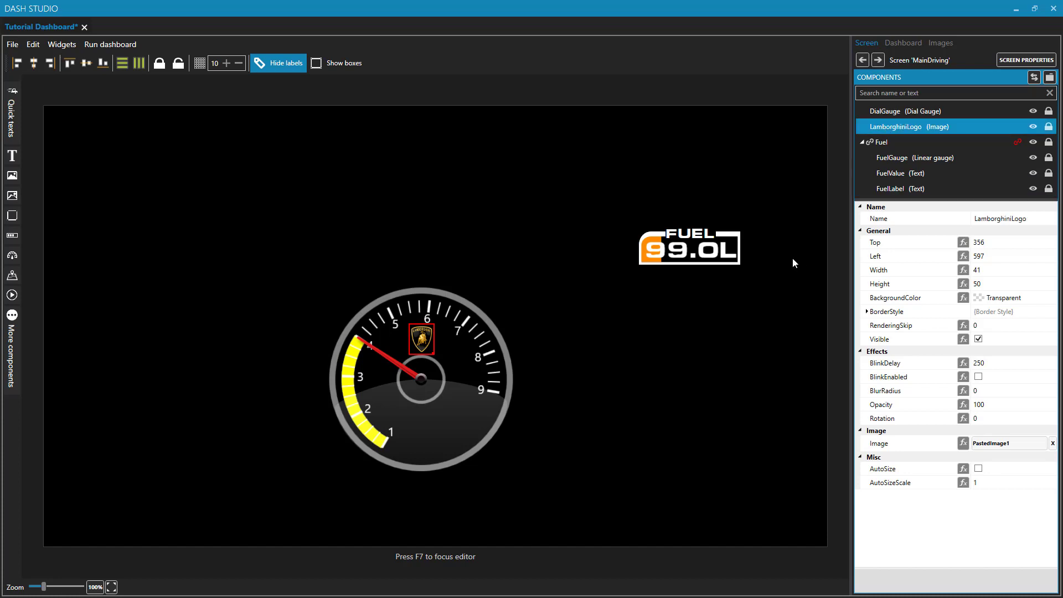
pyautogui.click(721, 364)
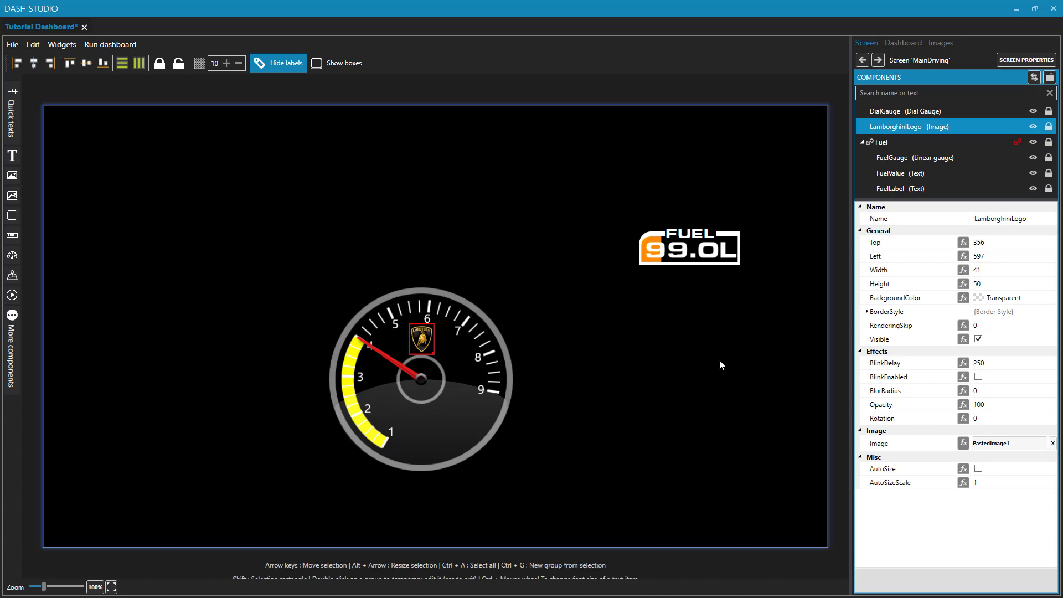
# Raise the DialGauge's Value to 6 so its needle reaches the 6 mark.
pyautogui.click(877, 142)
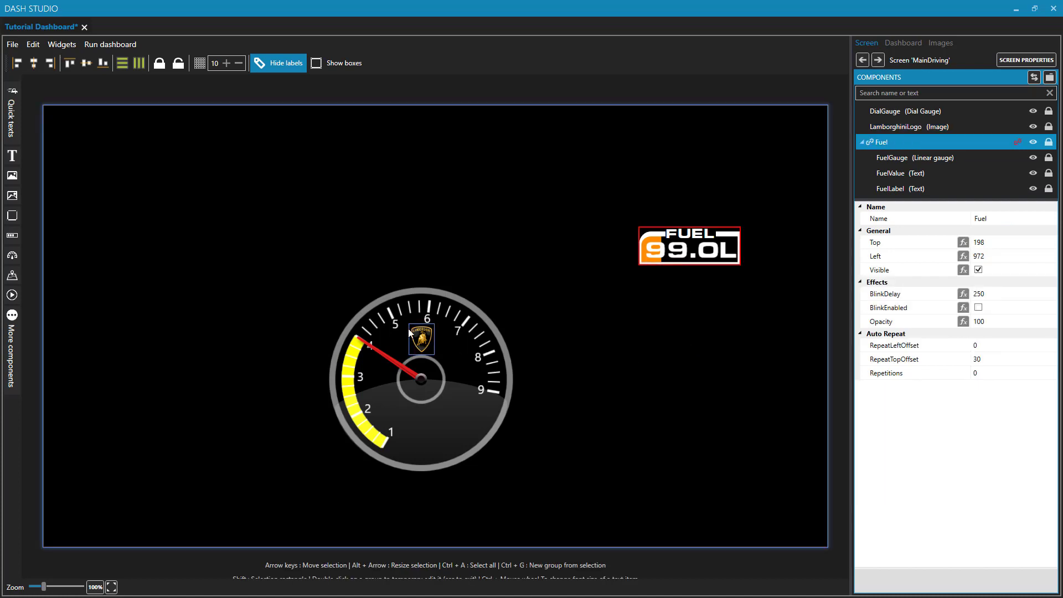
pyautogui.moveTo(442, 348)
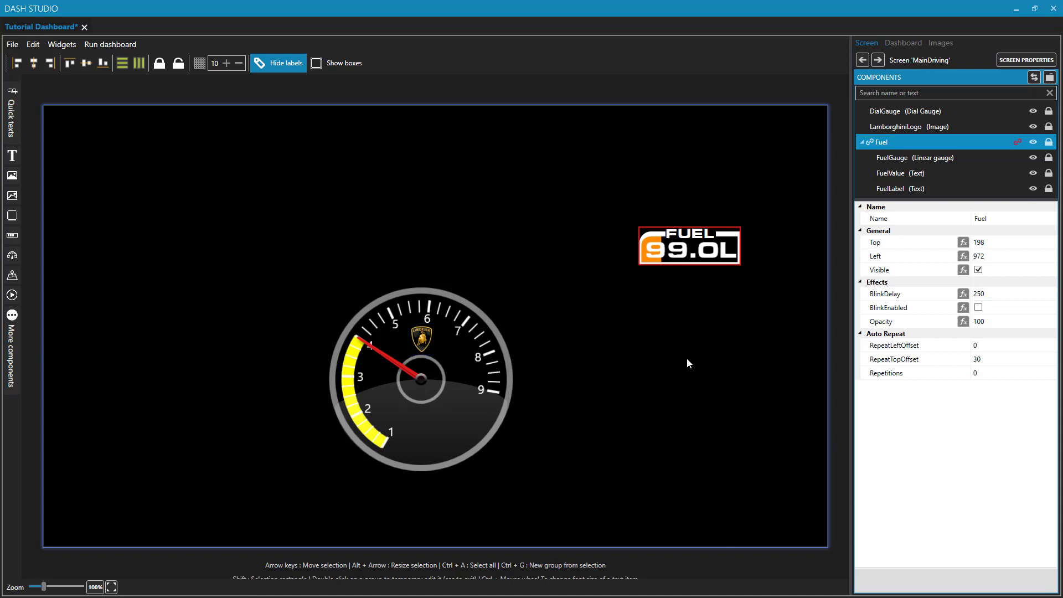
pyautogui.moveTo(667, 364)
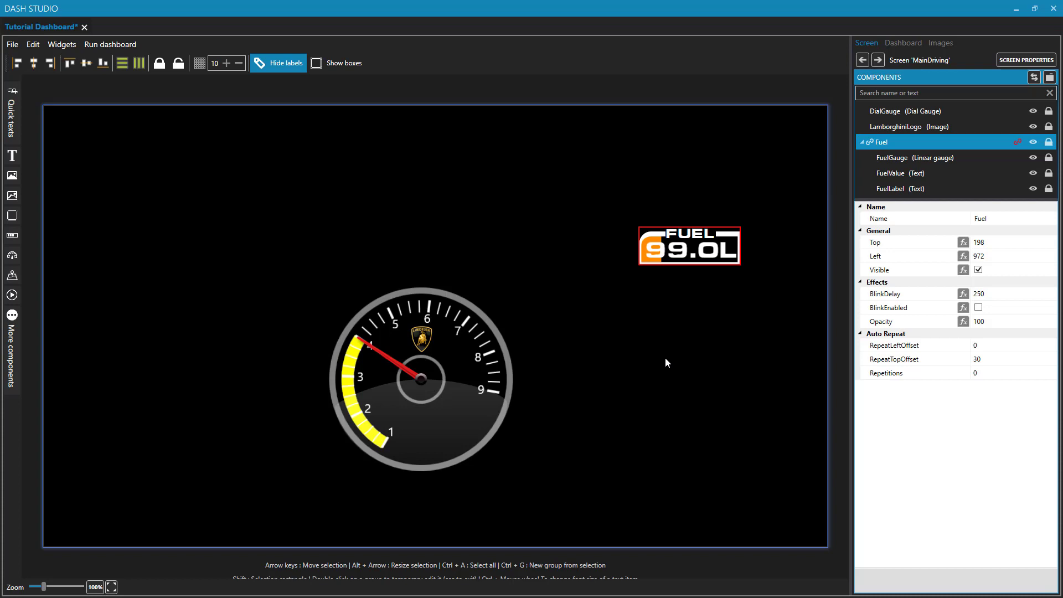
pyautogui.moveTo(694, 358)
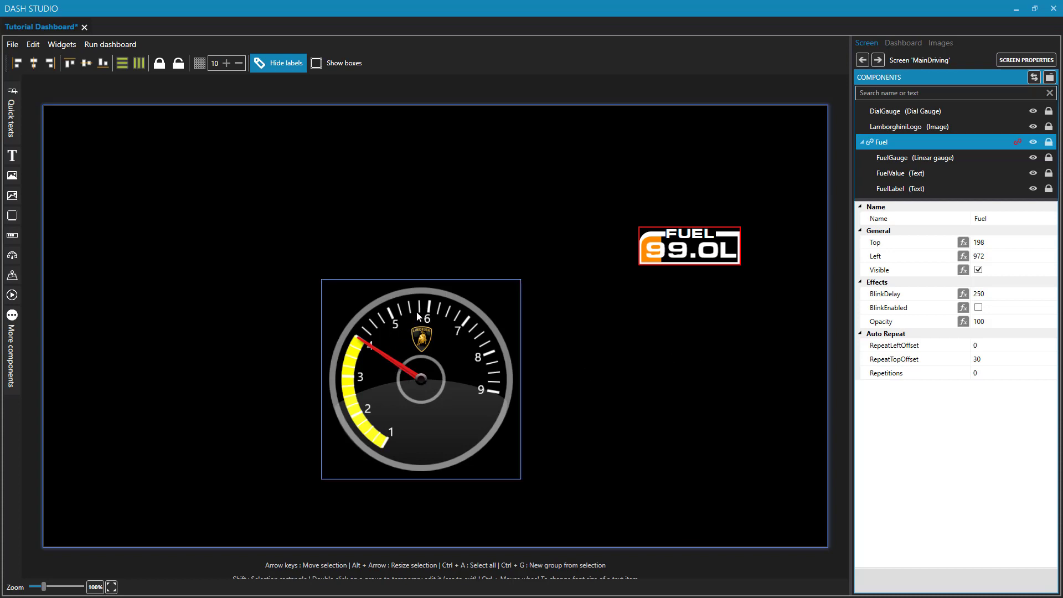
pyautogui.moveTo(489, 341)
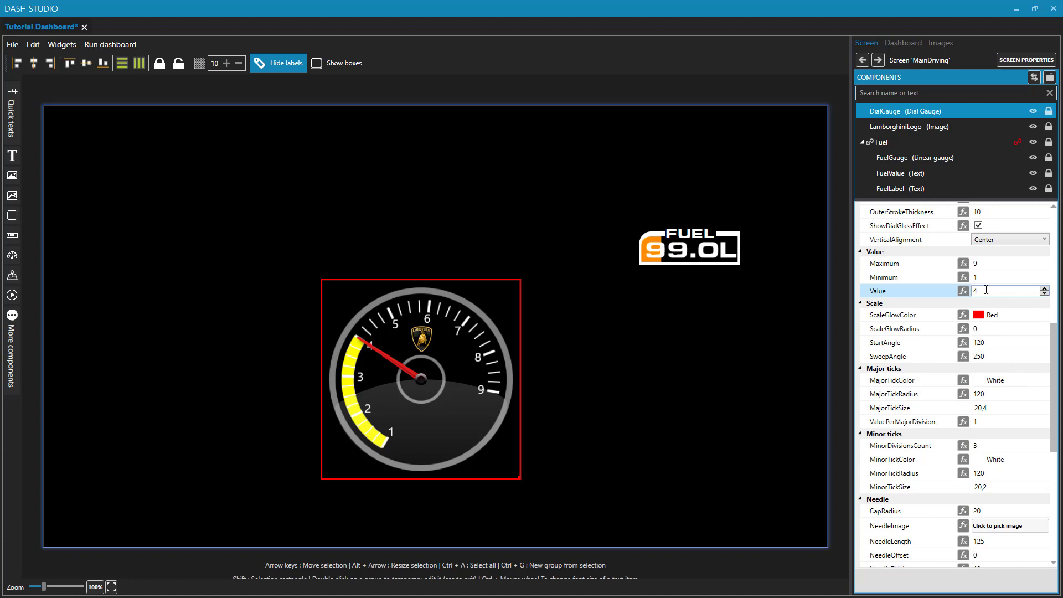
pyautogui.click(1047, 288)
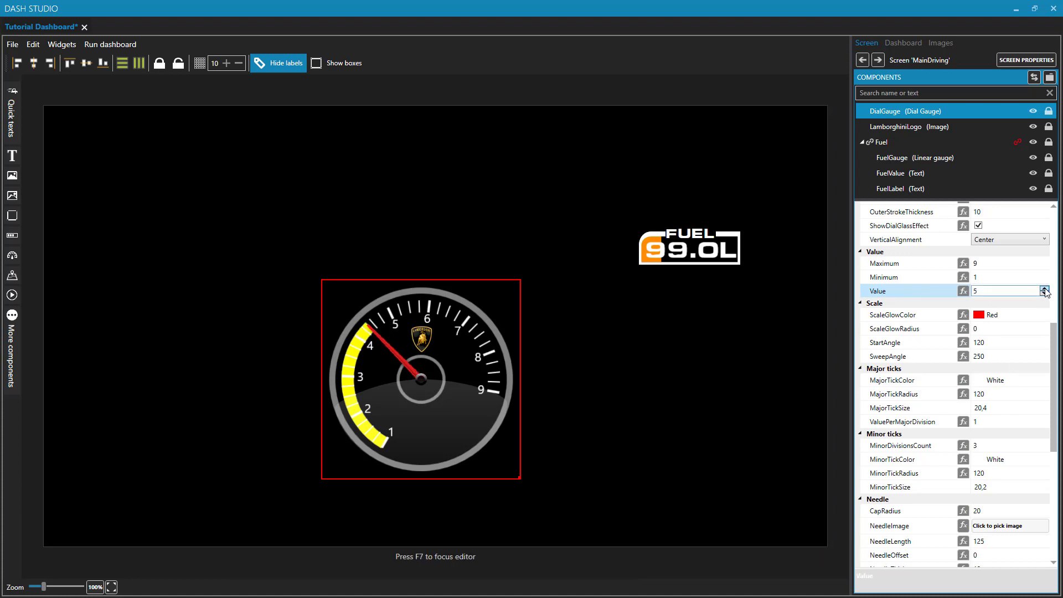
pyautogui.click(1046, 288)
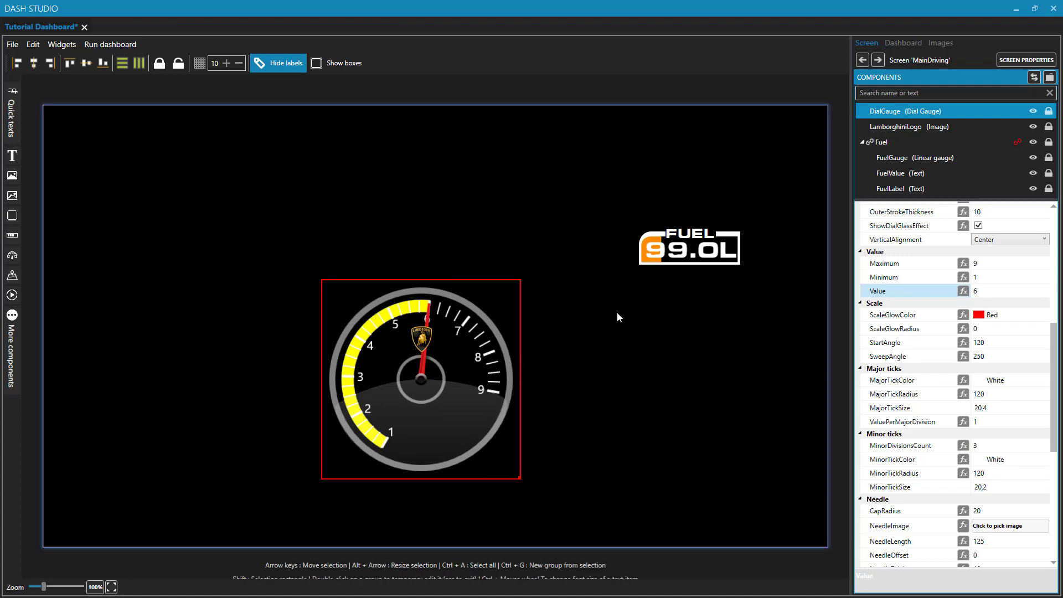
pyautogui.click(880, 142)
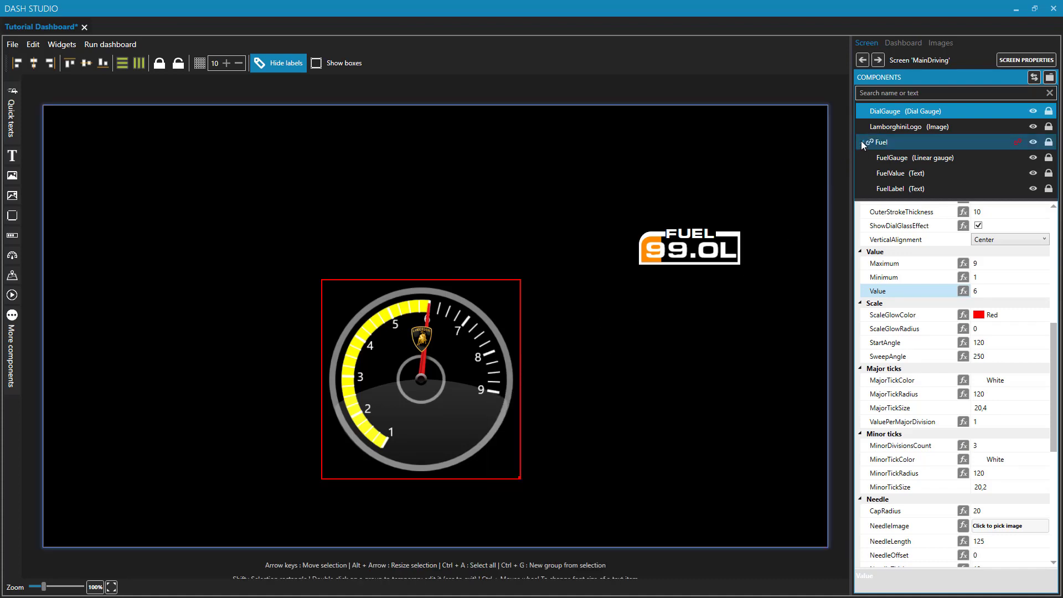
# Collapse the Fuel group and move LamborghiniLogo above DialGauge so it renders behind.
pyautogui.click(863, 142)
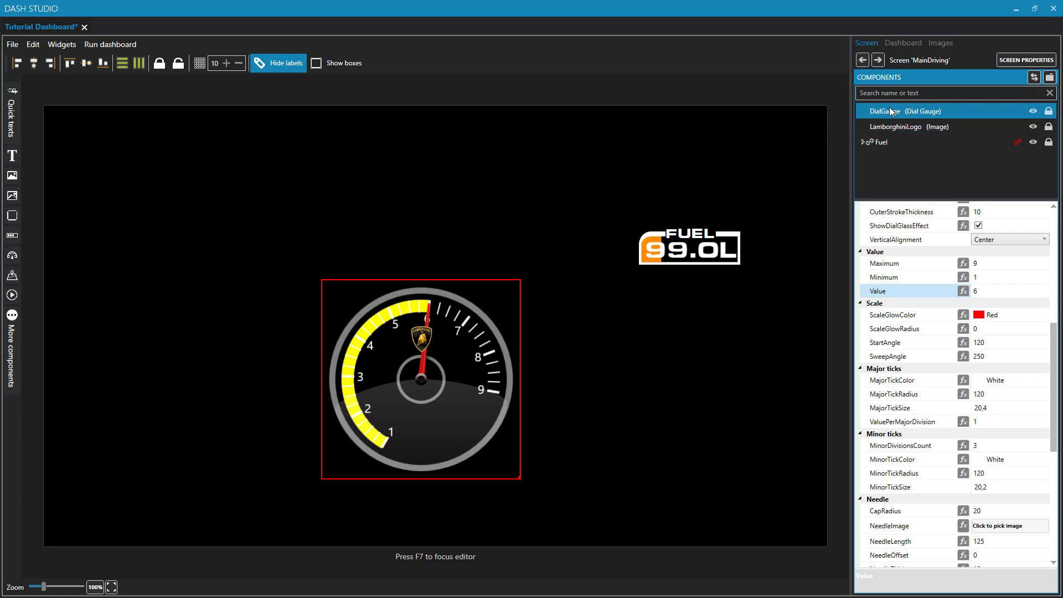
pyautogui.click(908, 126)
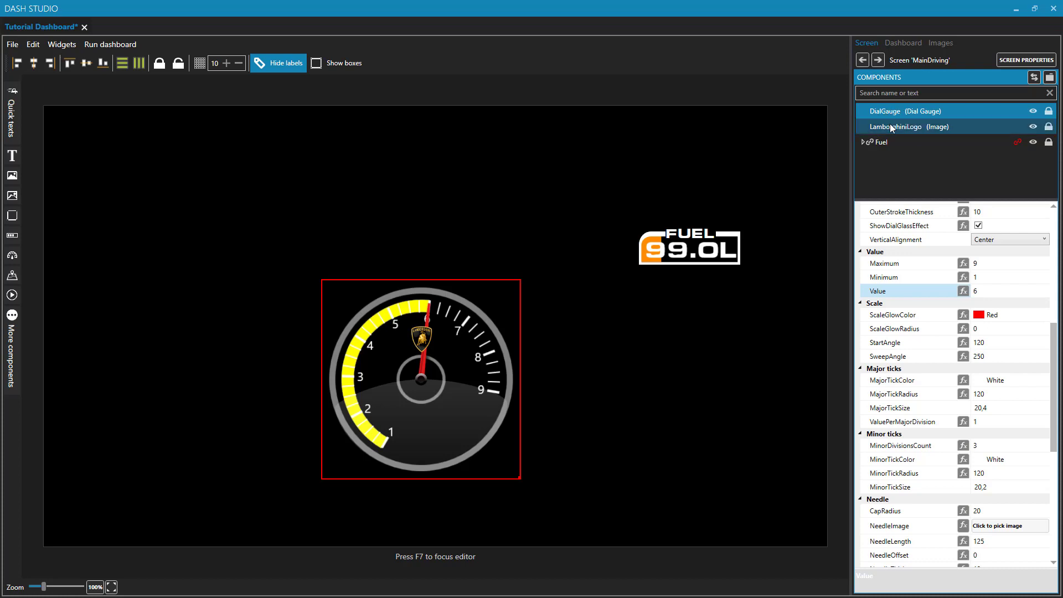
pyautogui.click(901, 126)
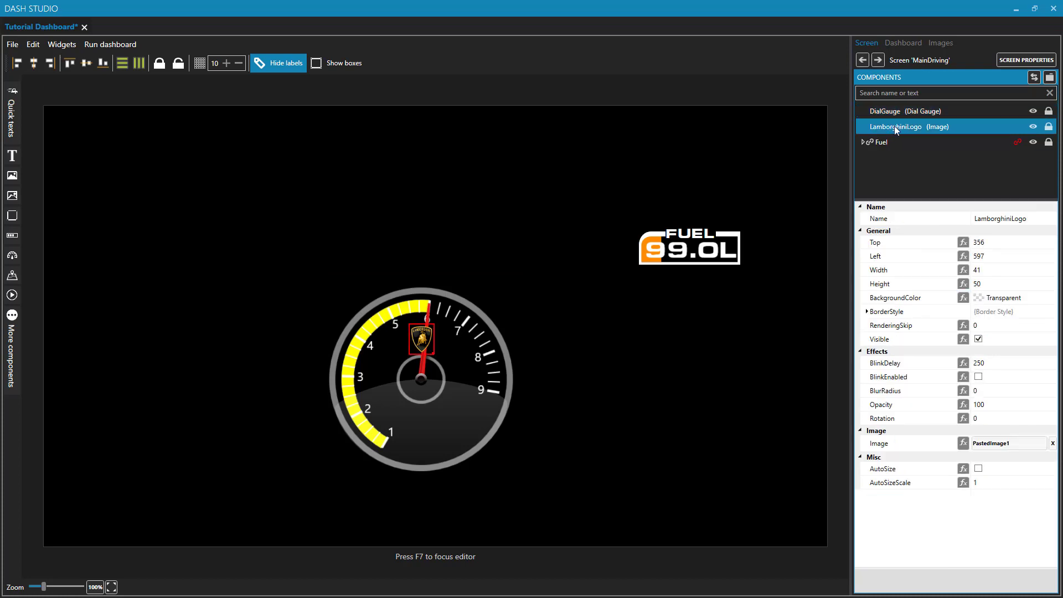
pyautogui.click(901, 126)
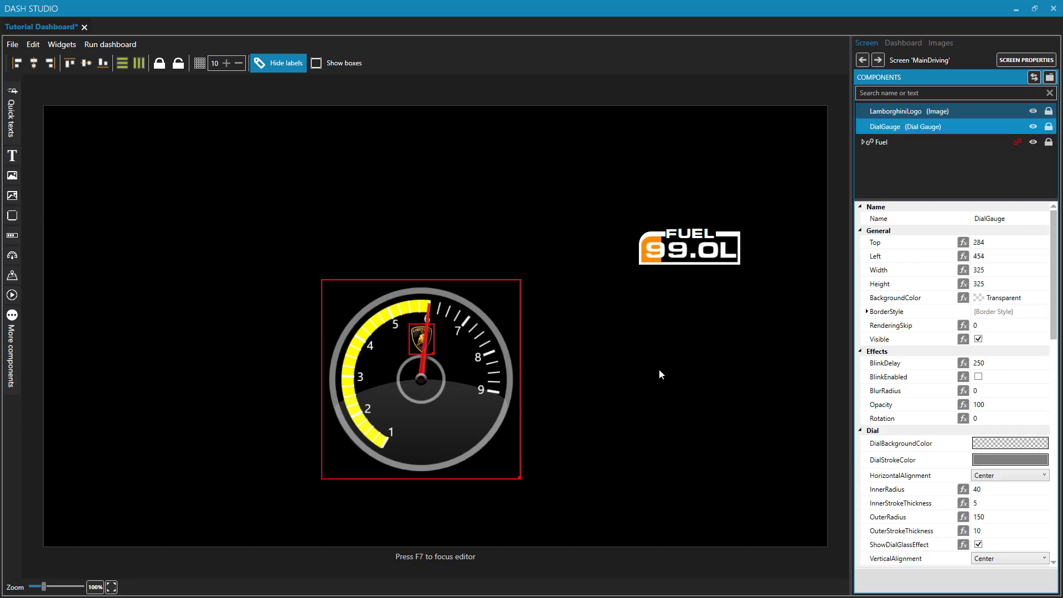
pyautogui.click(916, 111)
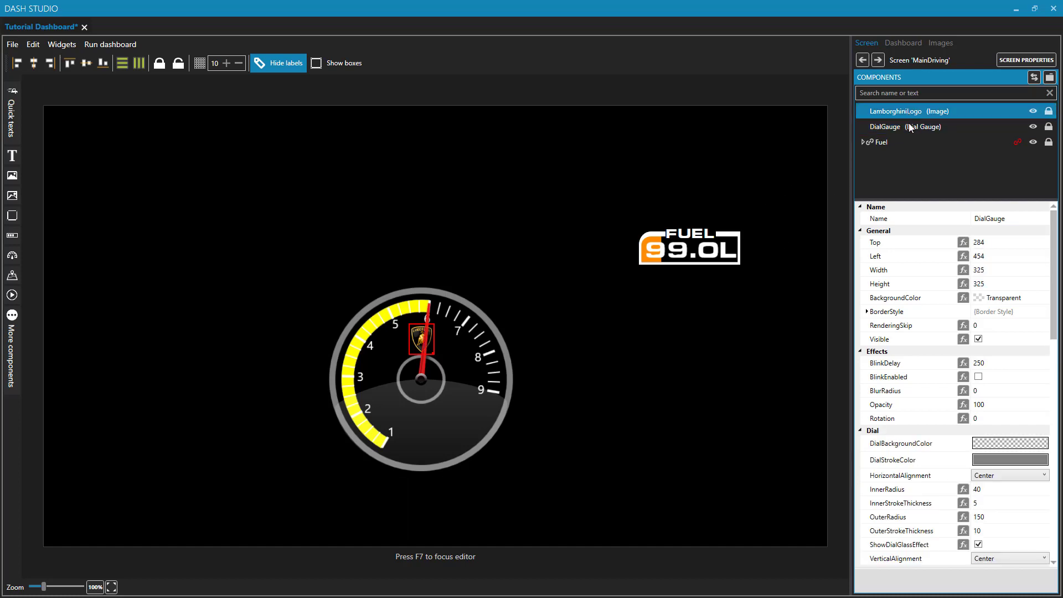
pyautogui.click(905, 126)
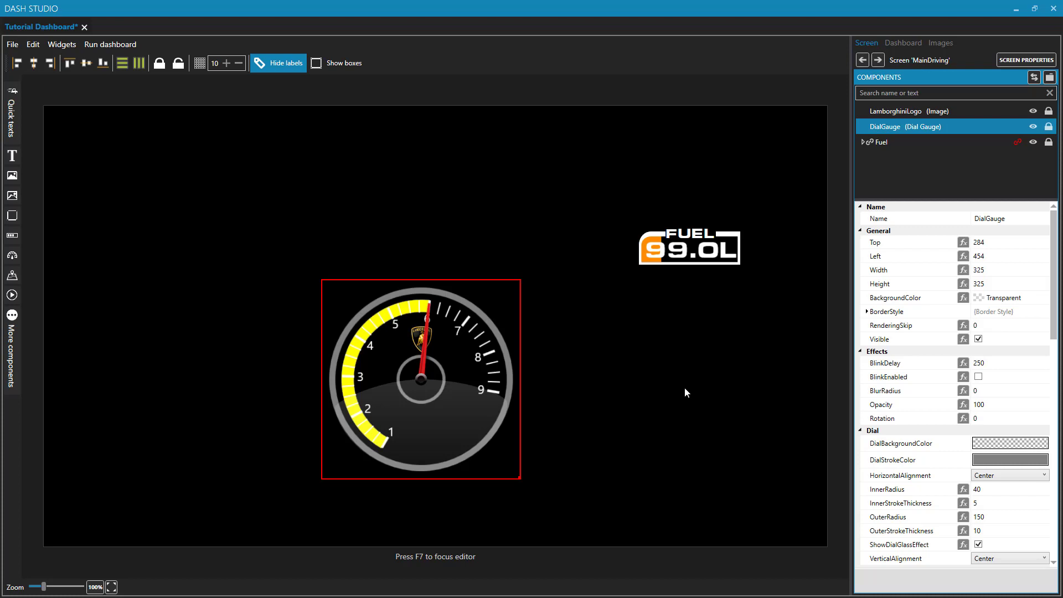
pyautogui.moveTo(886, 128)
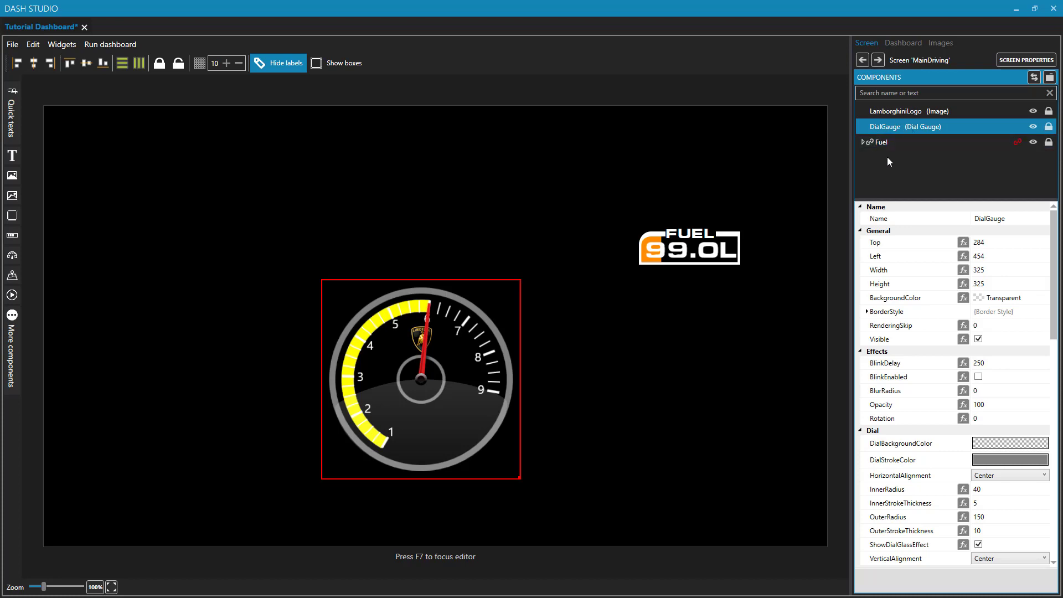
pyautogui.moveTo(908, 188)
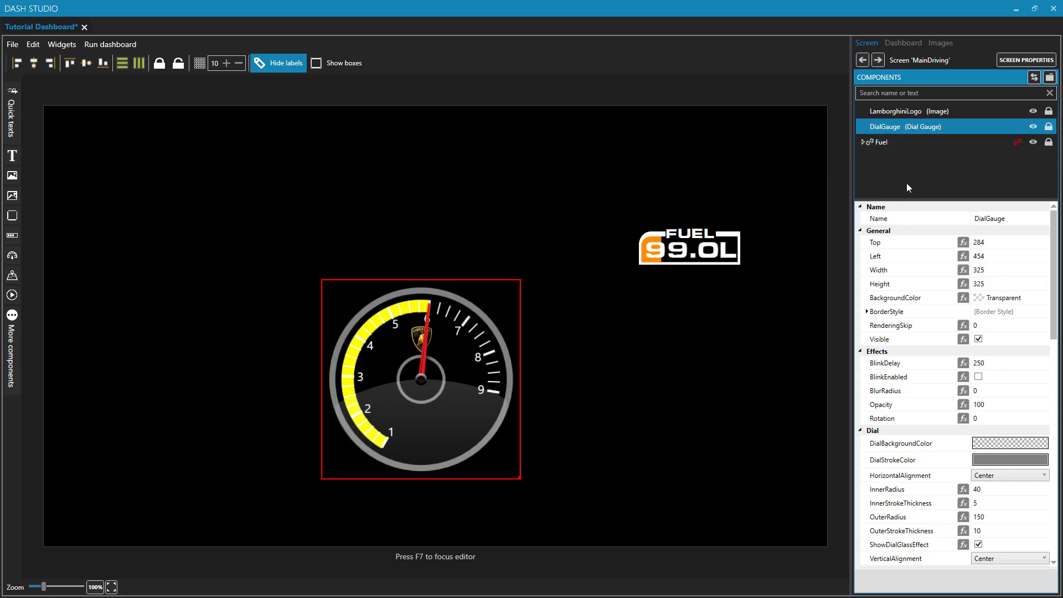
# Set DialBackgroundColor to a Solid Color Brush for the dial face.
pyautogui.click(901, 443)
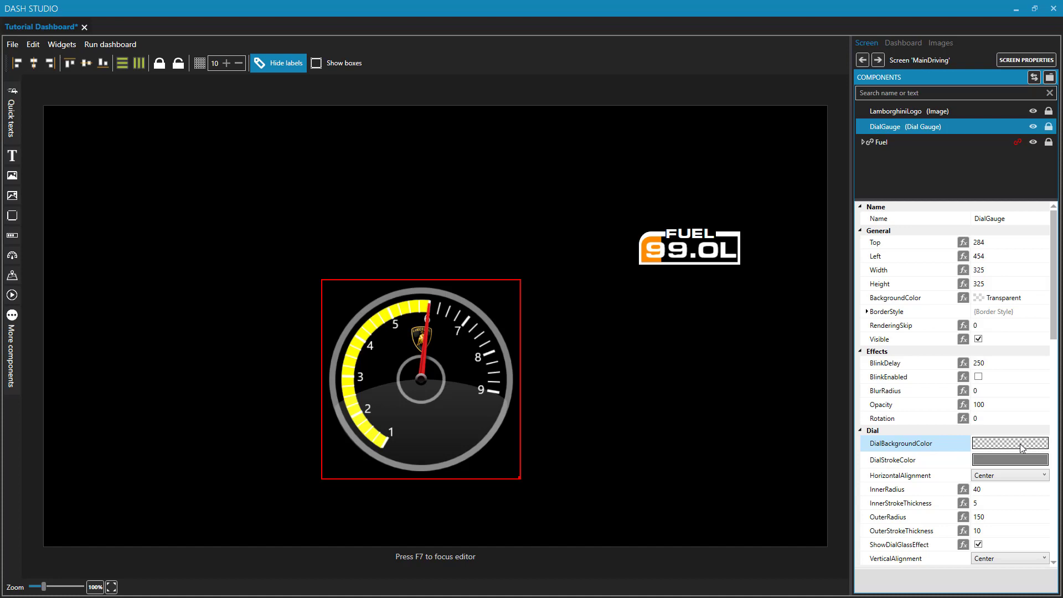
pyautogui.moveTo(1010, 447)
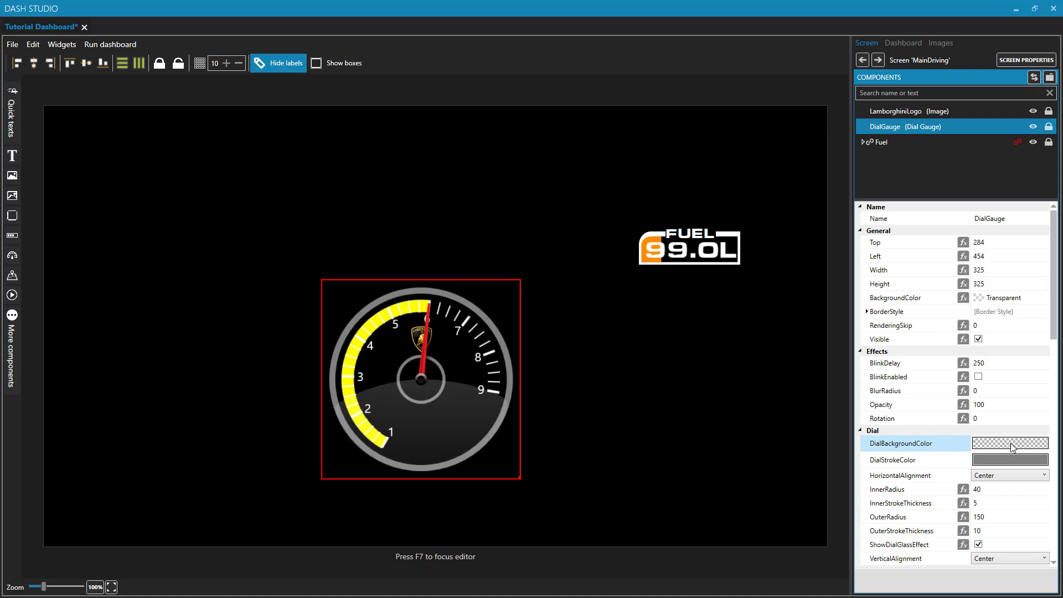
pyautogui.click(1009, 443)
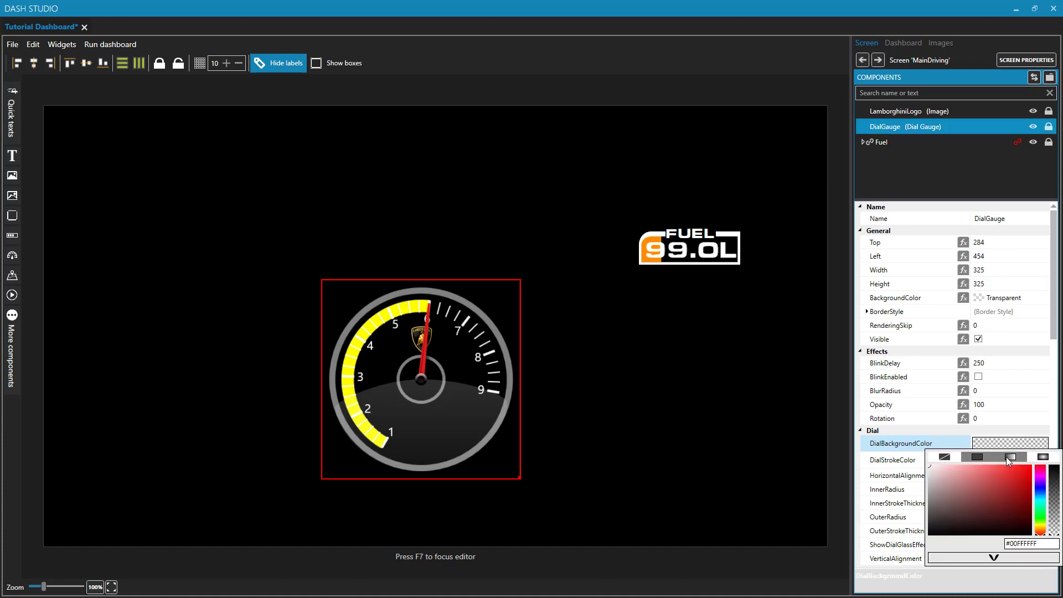
pyautogui.click(1043, 475)
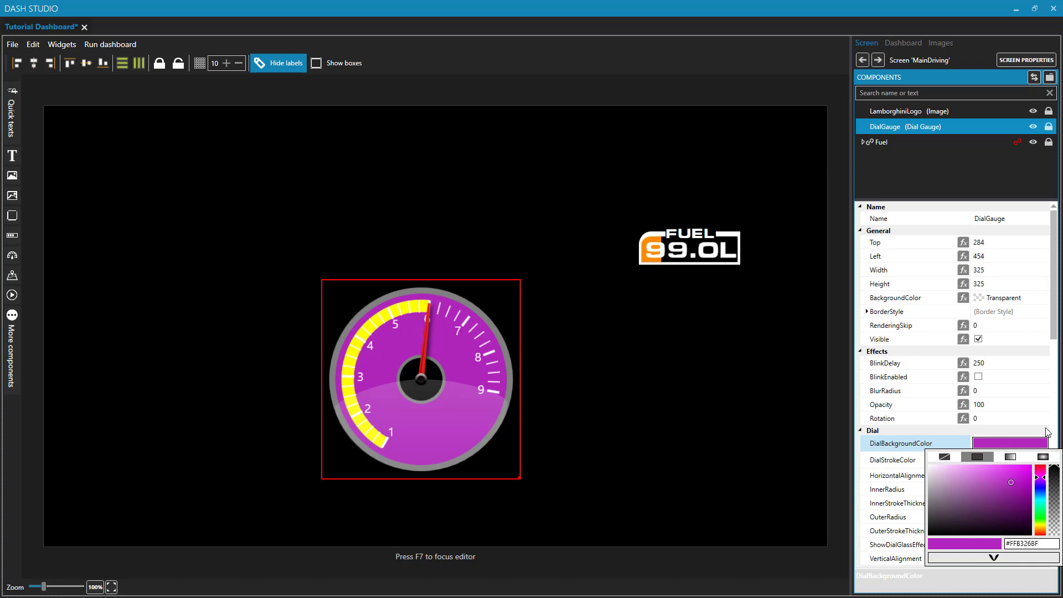
pyautogui.moveTo(408, 366)
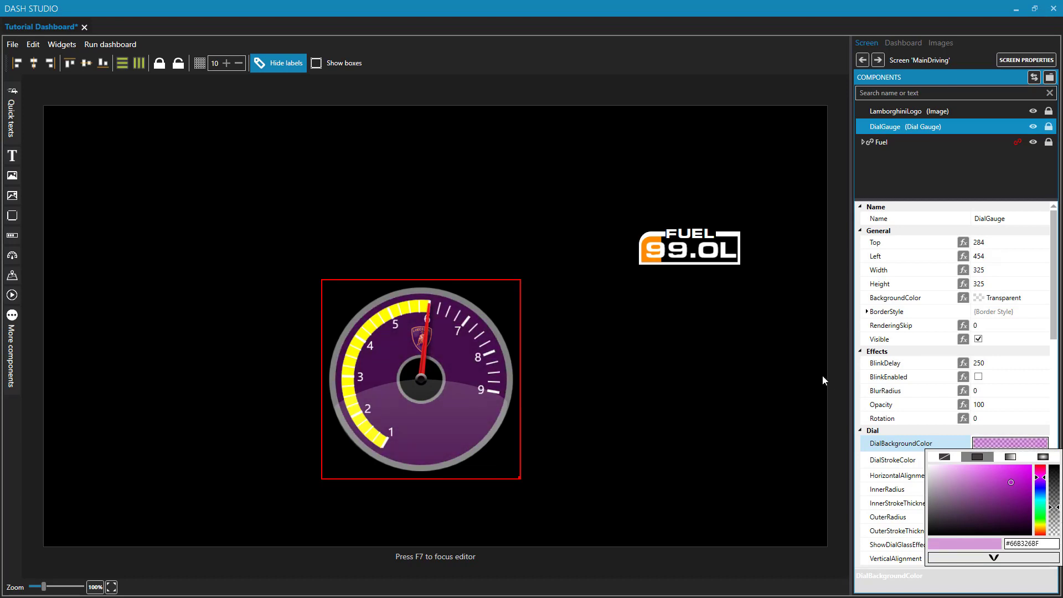
pyautogui.moveTo(712, 410)
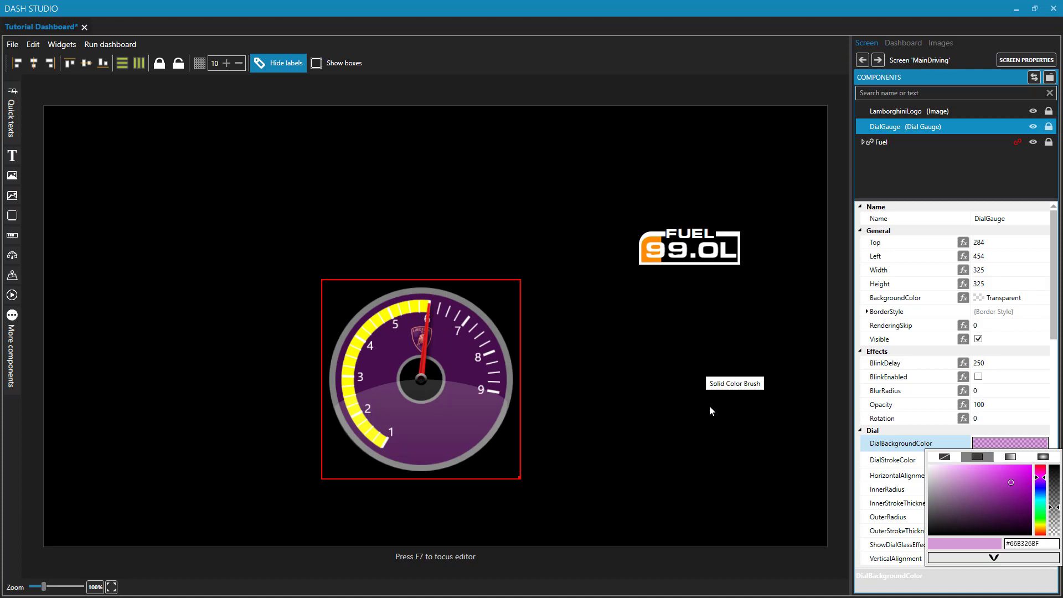
pyautogui.moveTo(755, 429)
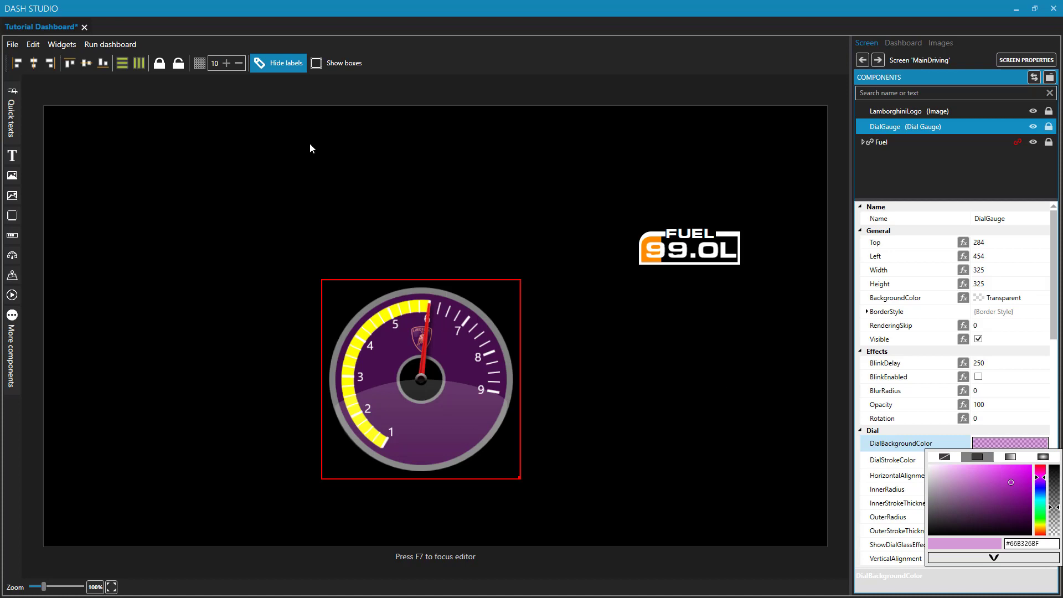
pyautogui.moveTo(6, 361)
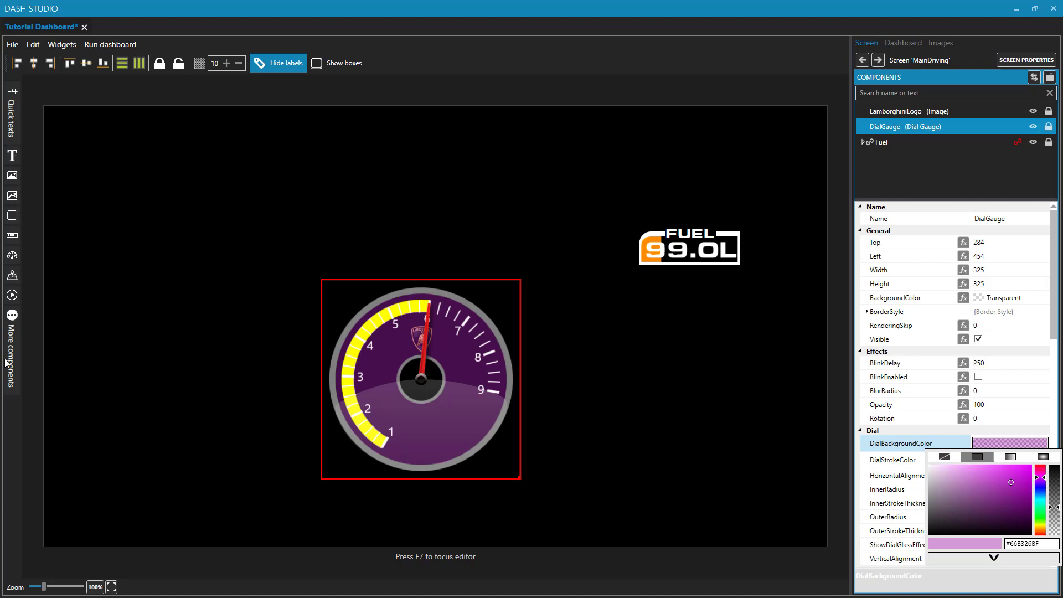
pyautogui.moveTo(259, 243)
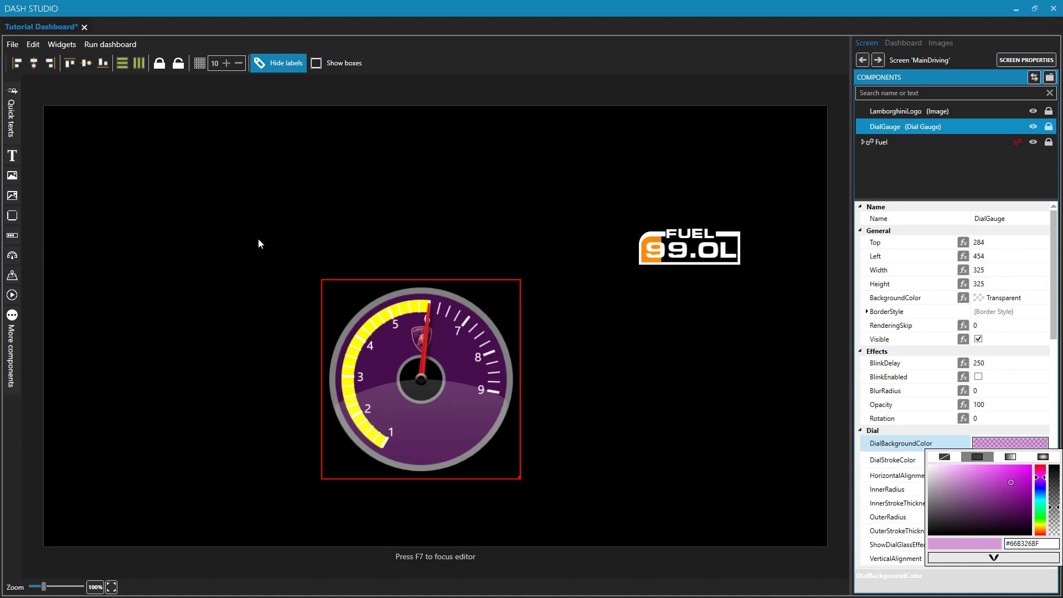